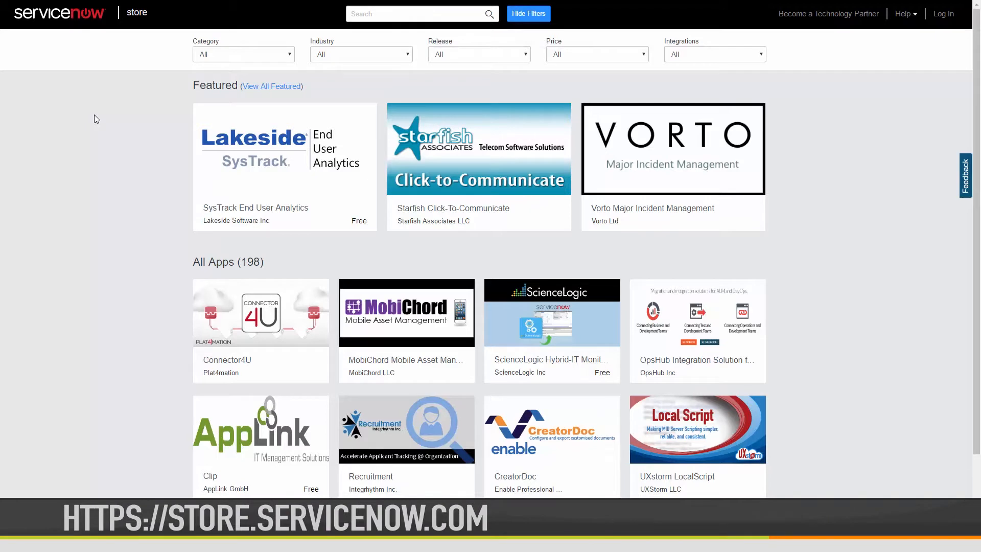
# - Search the ServiceNow Store for 'solarwinds' and open the SolarWinds Alert Integration app details
pyautogui.scroll(-3)
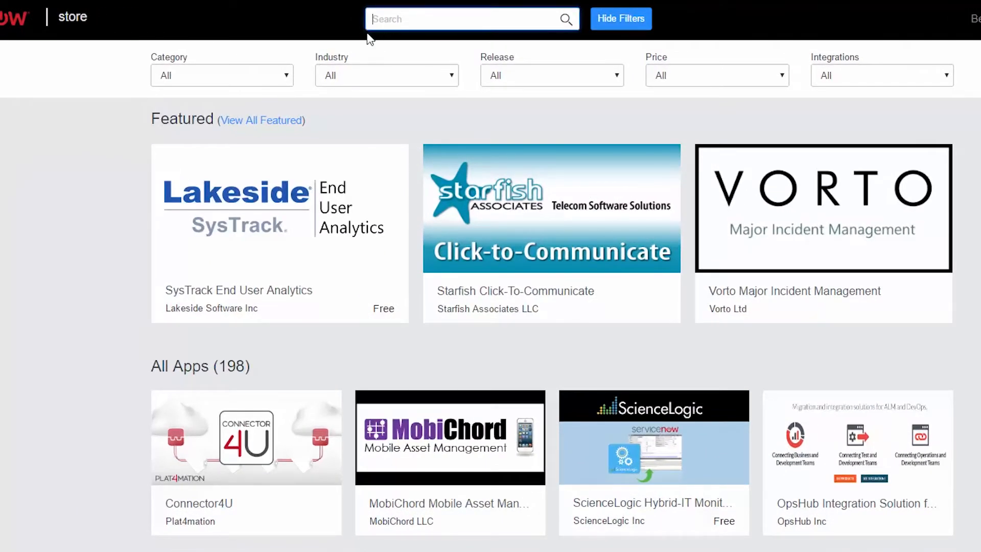
pyautogui.write('solarwinds')
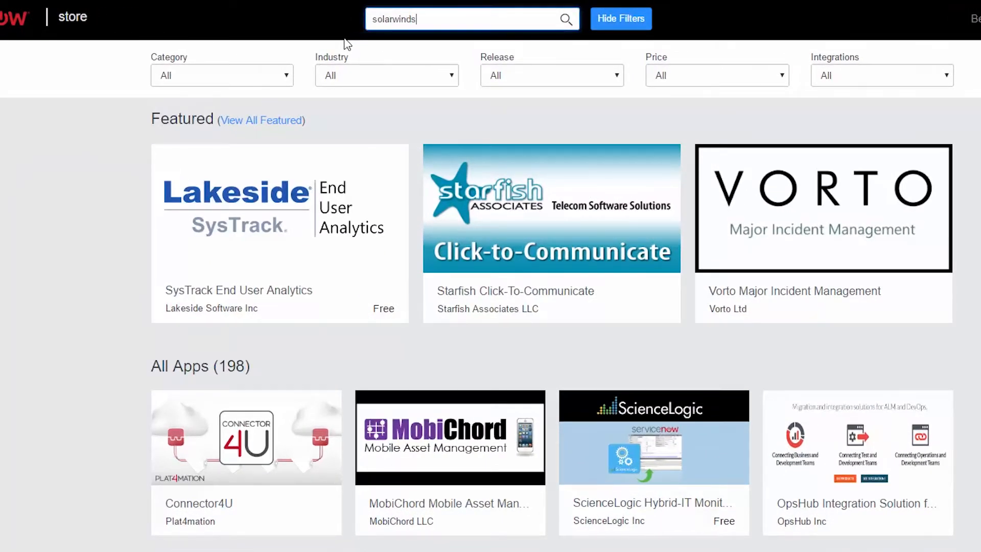
pyautogui.click(565, 19)
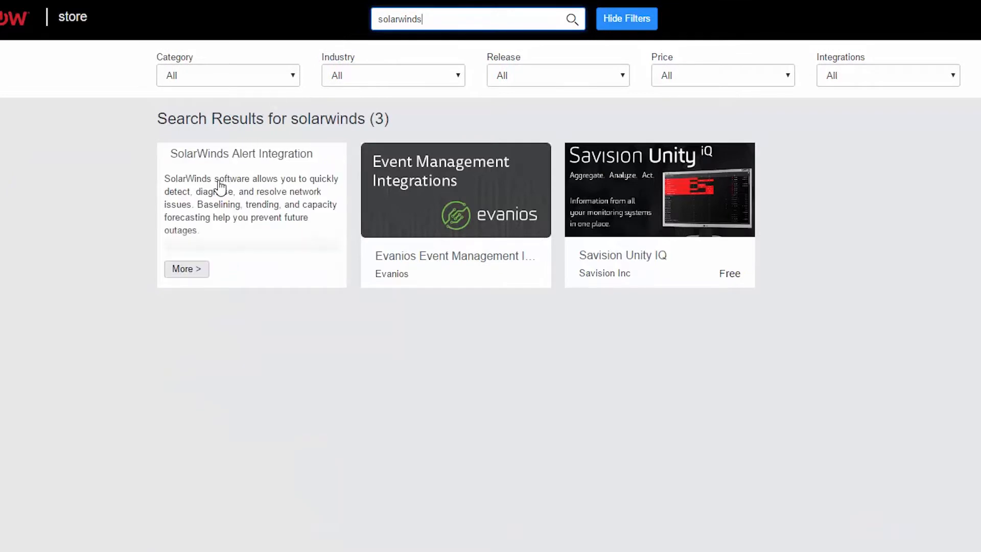
pyautogui.click(186, 269)
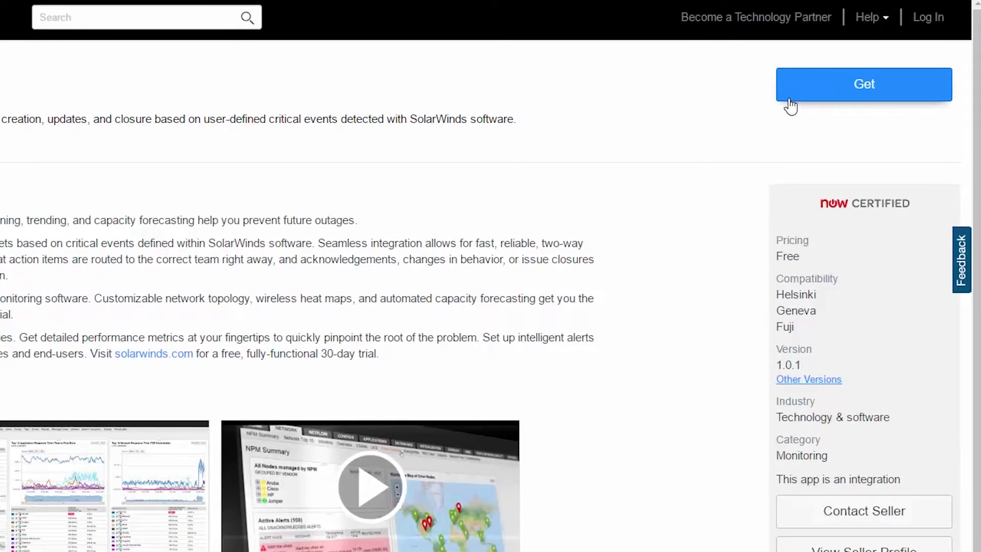
# - Install the downloaded SolarWinds Integration app from System Applications' Downloads list
pyautogui.click(864, 84)
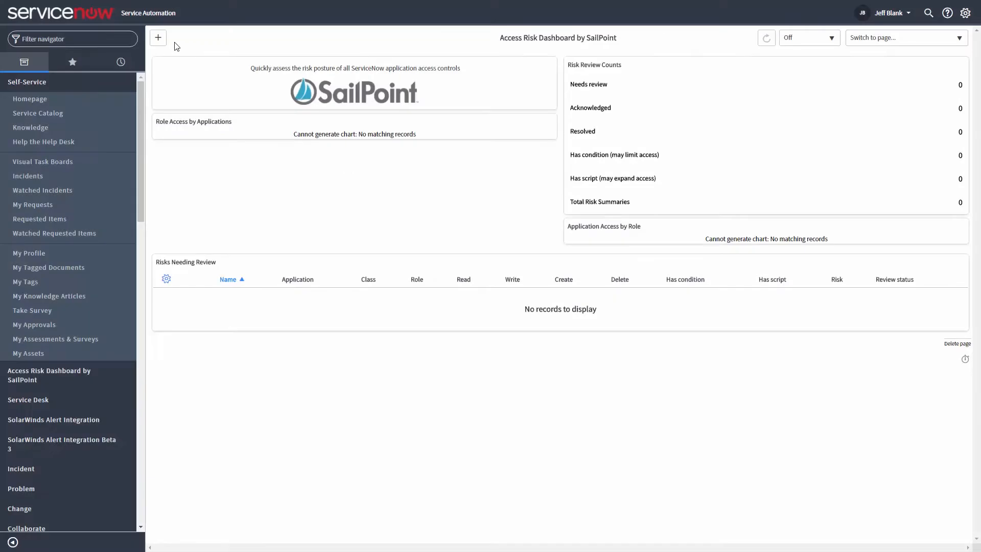
pyautogui.write('system')
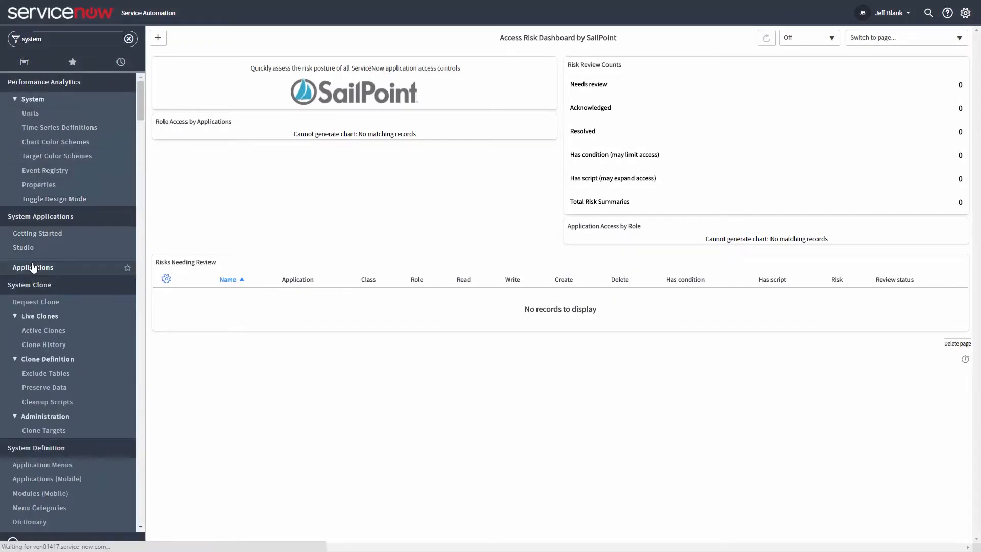
pyautogui.click(33, 267)
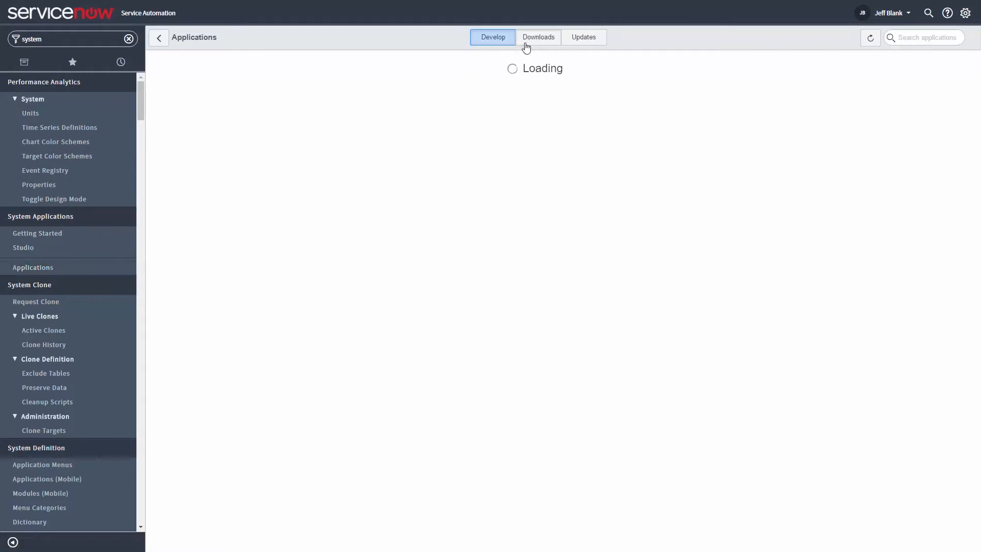
pyautogui.click(537, 36)
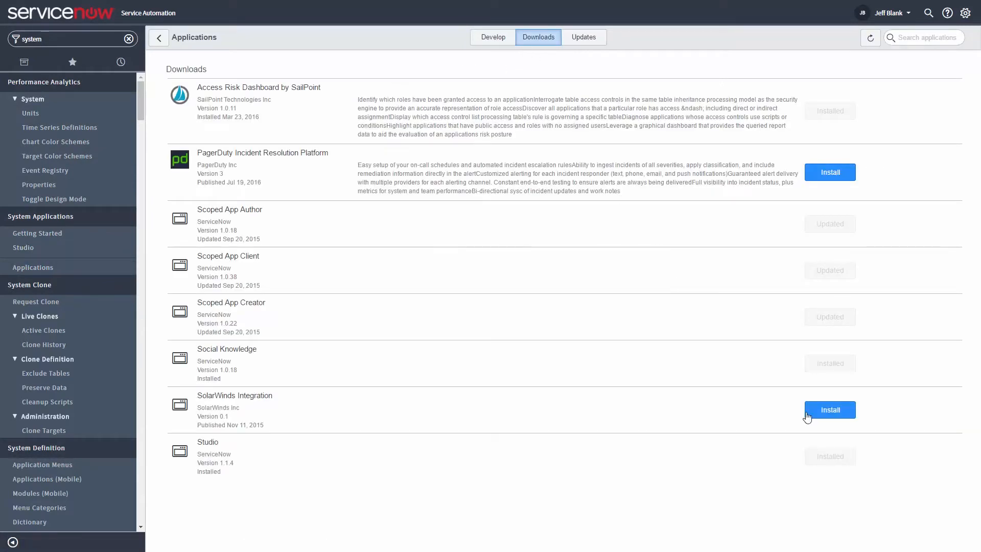
pyautogui.click(829, 409)
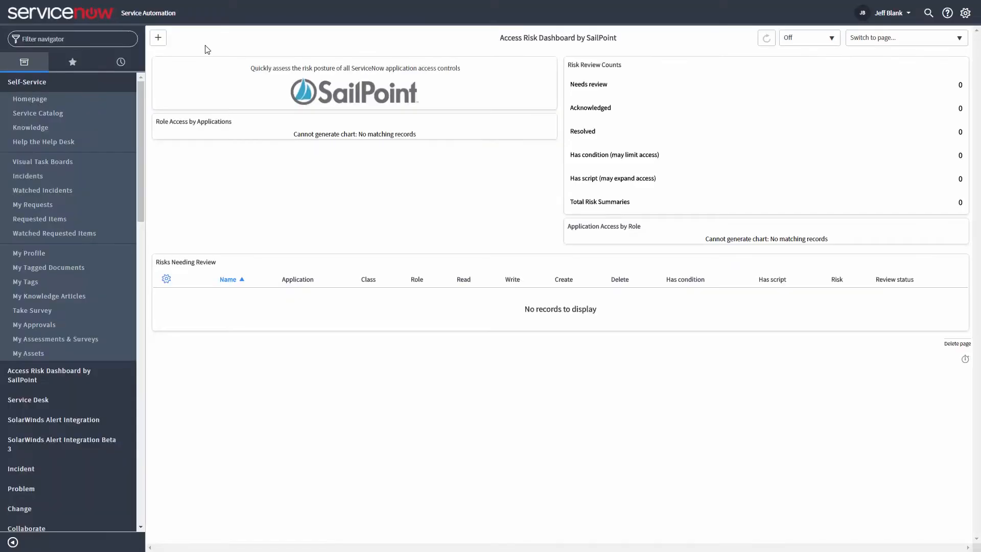
pyautogui.write('user')
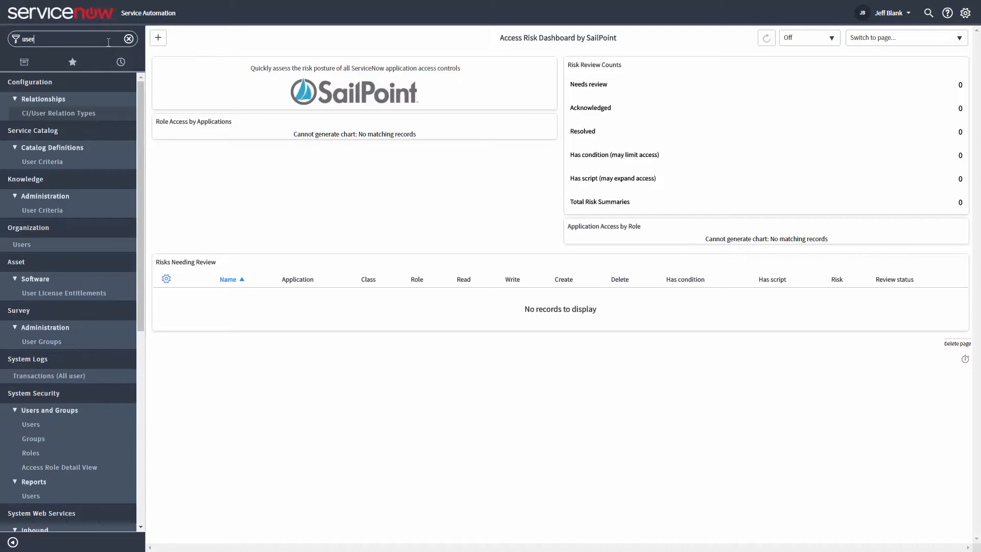
pyautogui.scroll(-3)
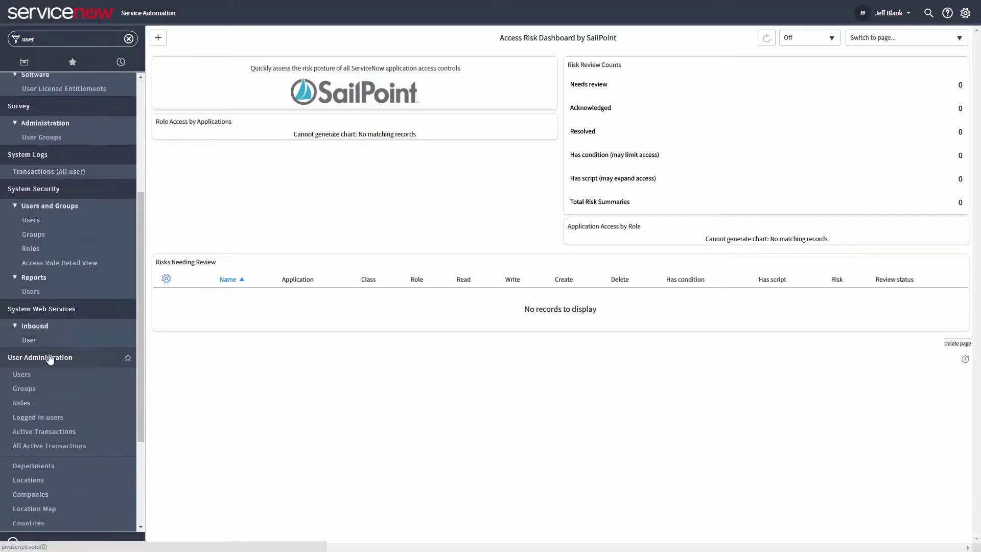
pyautogui.click(22, 373)
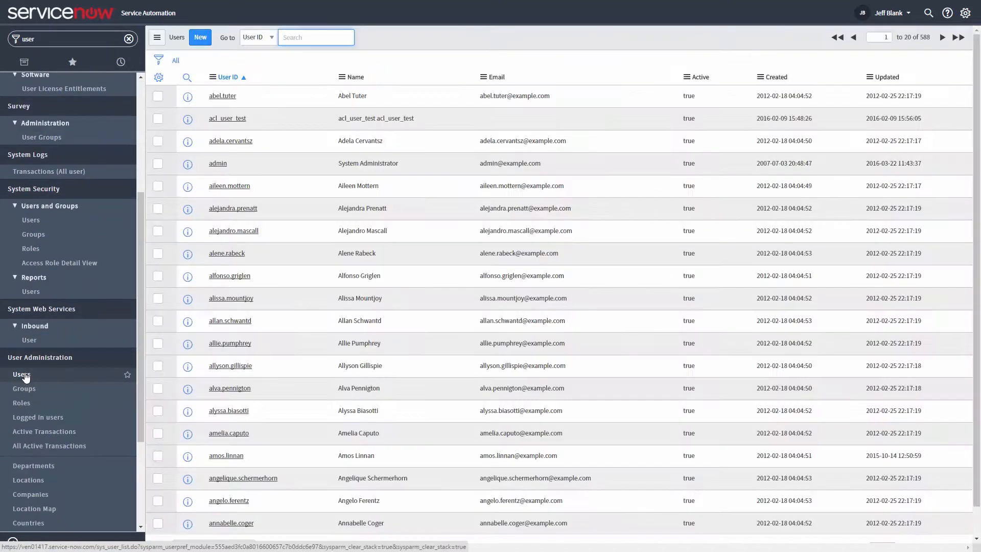
pyautogui.click(200, 37)
pyautogui.write('B')
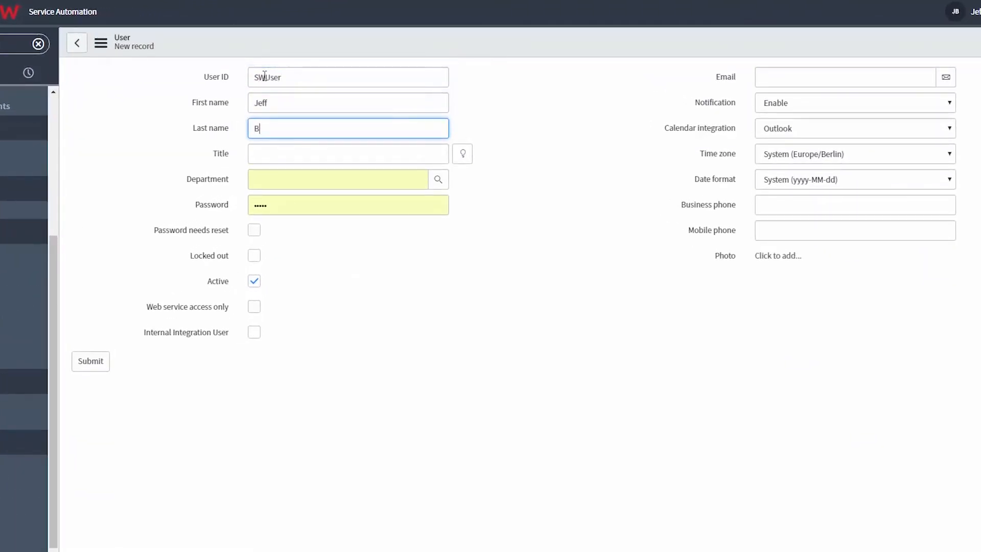
pyautogui.write('lank')
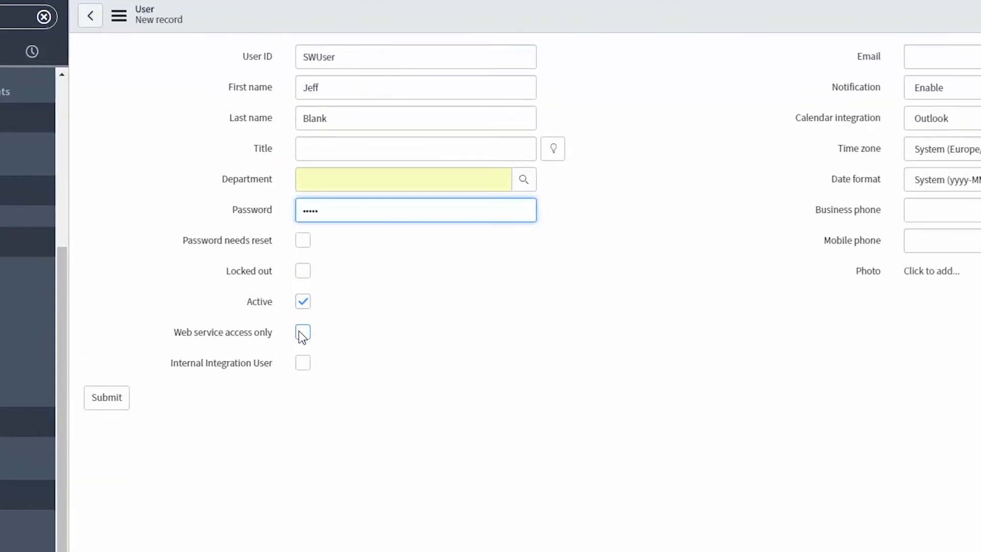
pyautogui.click(303, 332)
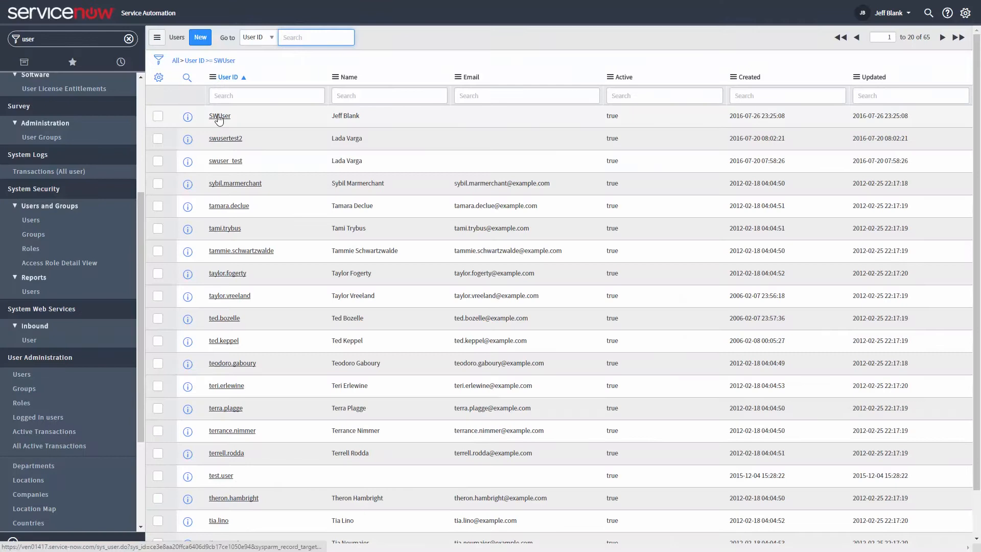
# - Add the x_sow_intapp.integration_user role to SWUser and save the record
pyautogui.click(219, 116)
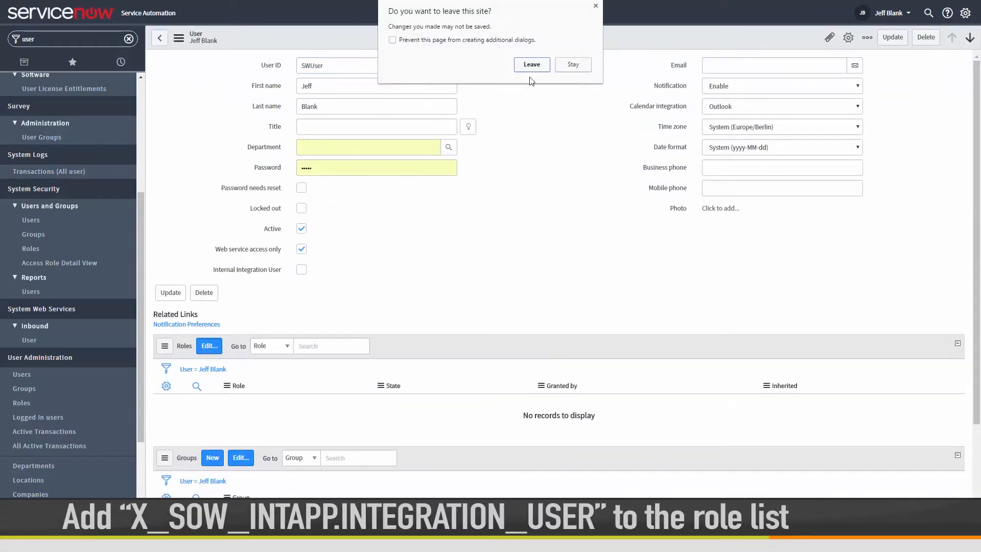
pyautogui.click(530, 64)
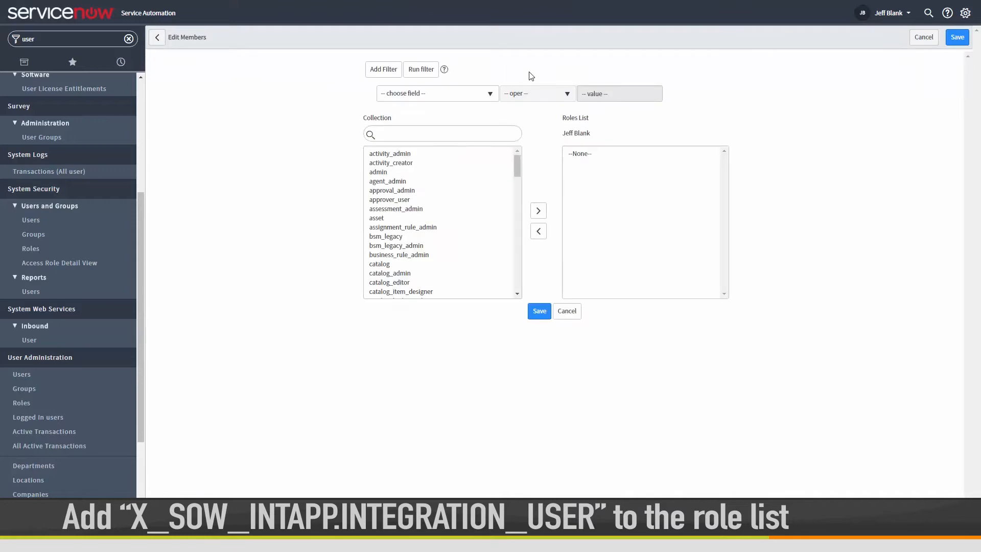
pyautogui.write('x')
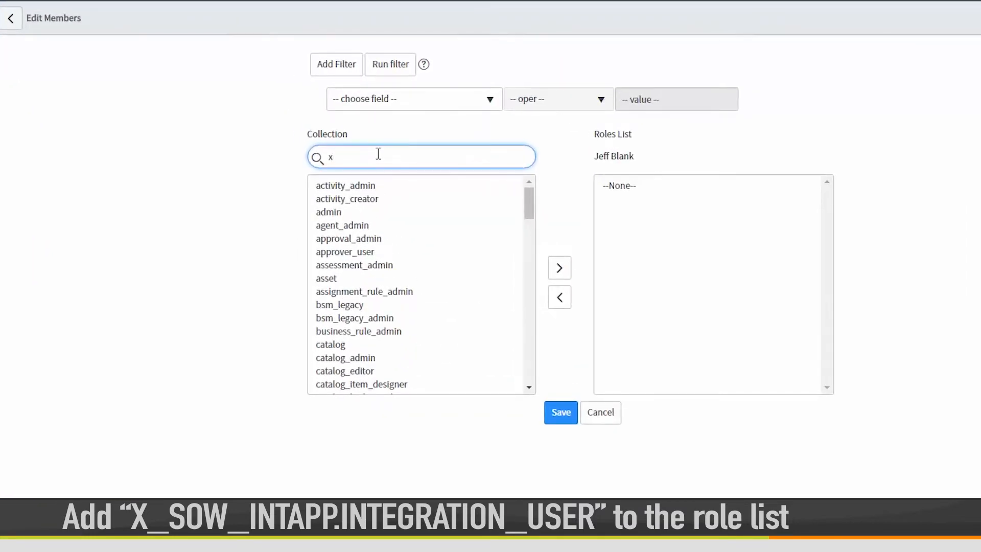
pyautogui.write('_sow')
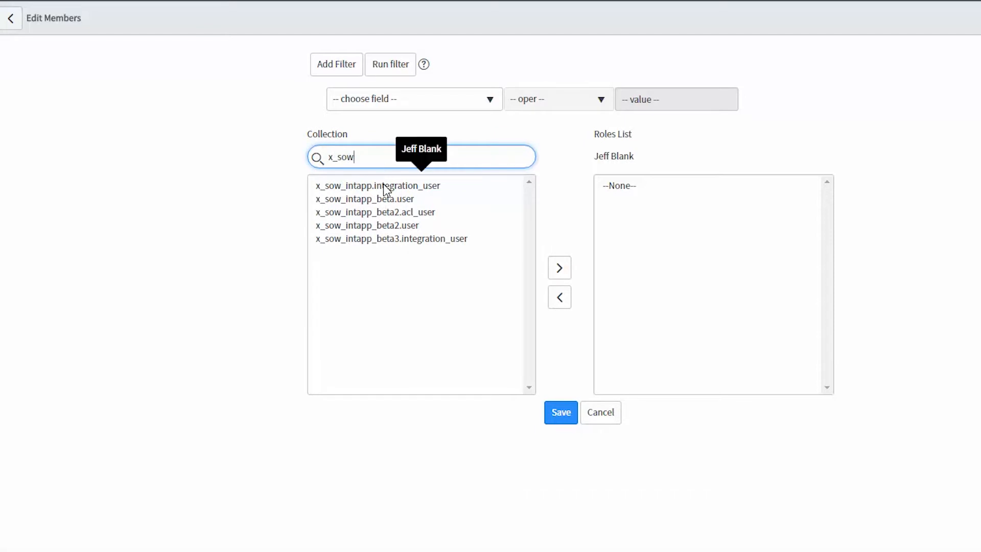
pyautogui.click(558, 267)
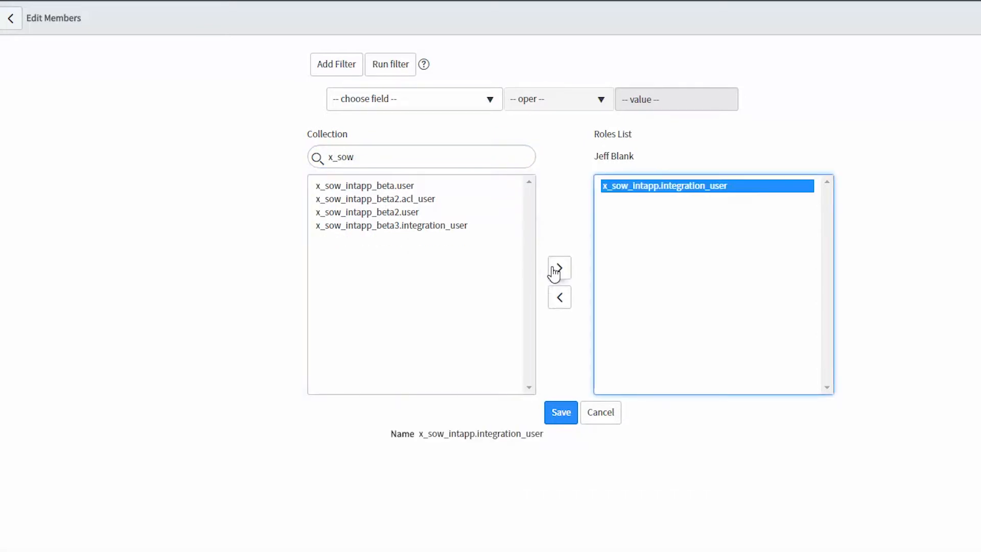
pyautogui.click(560, 412)
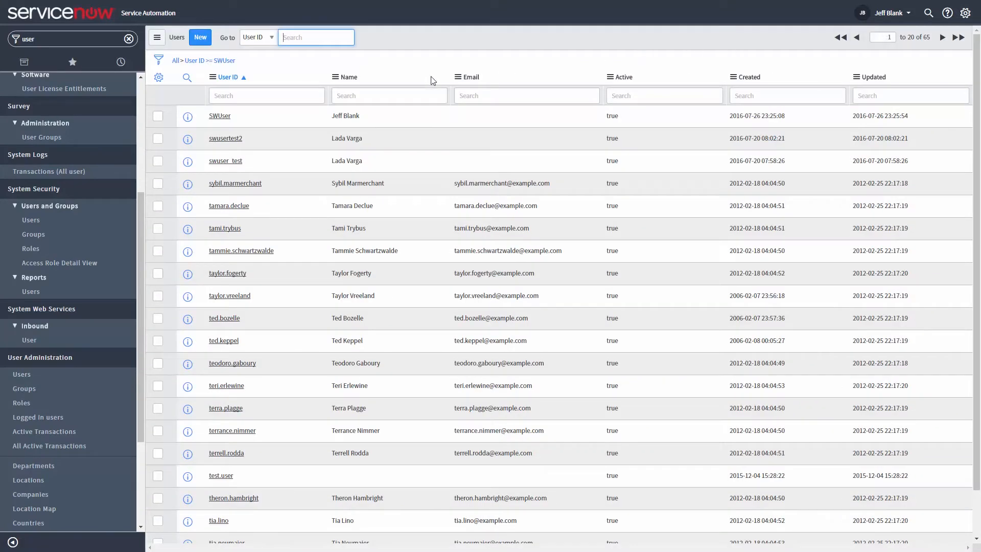
pyautogui.moveTo(219, 118)
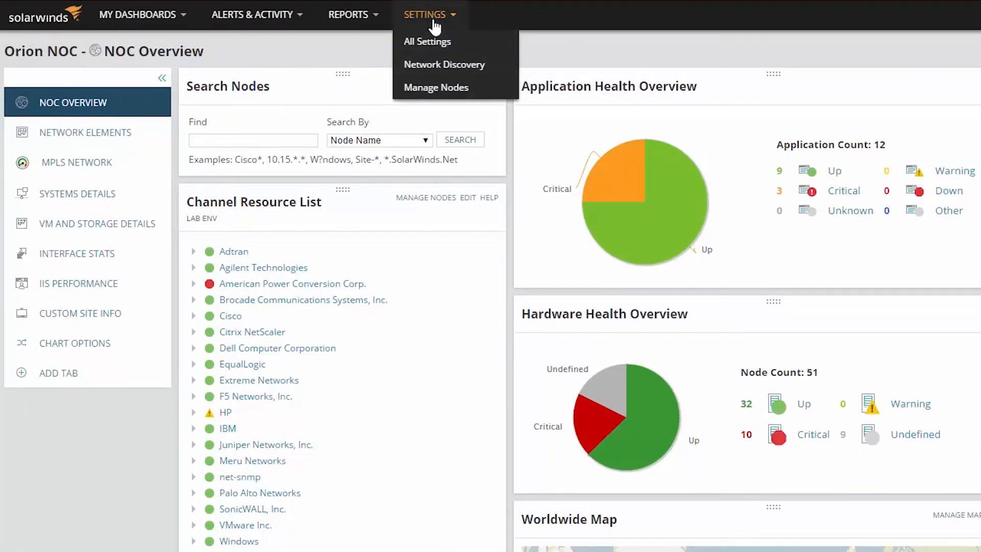
# - From All Settings, open ServiceNow Instances and start adding a new instance
pyautogui.click(426, 41)
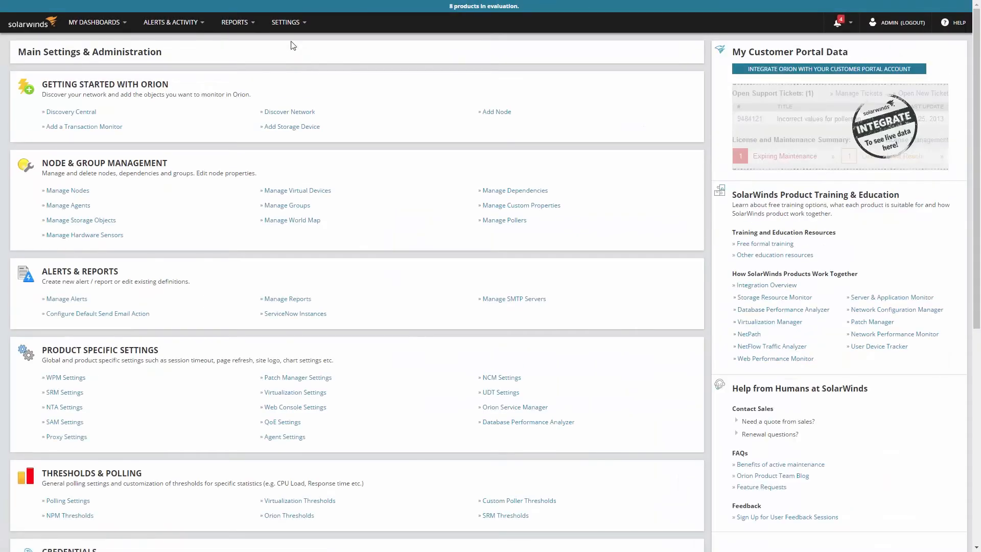
pyautogui.moveTo(285, 300)
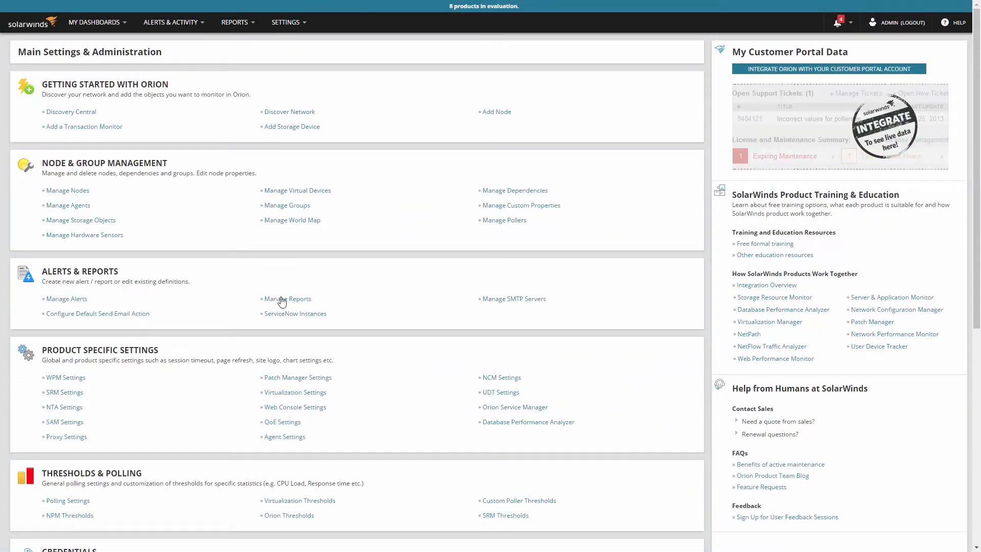
pyautogui.click(295, 313)
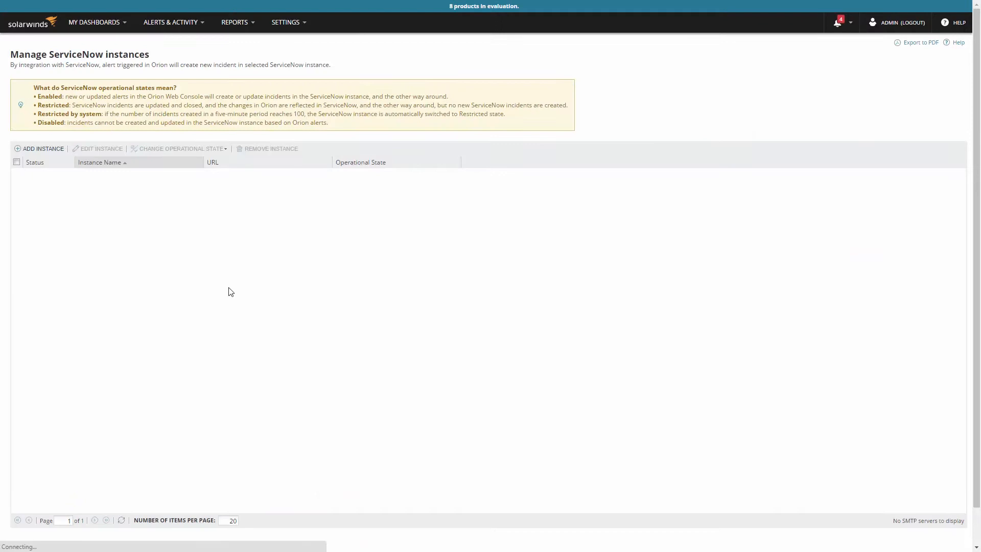
pyautogui.click(39, 148)
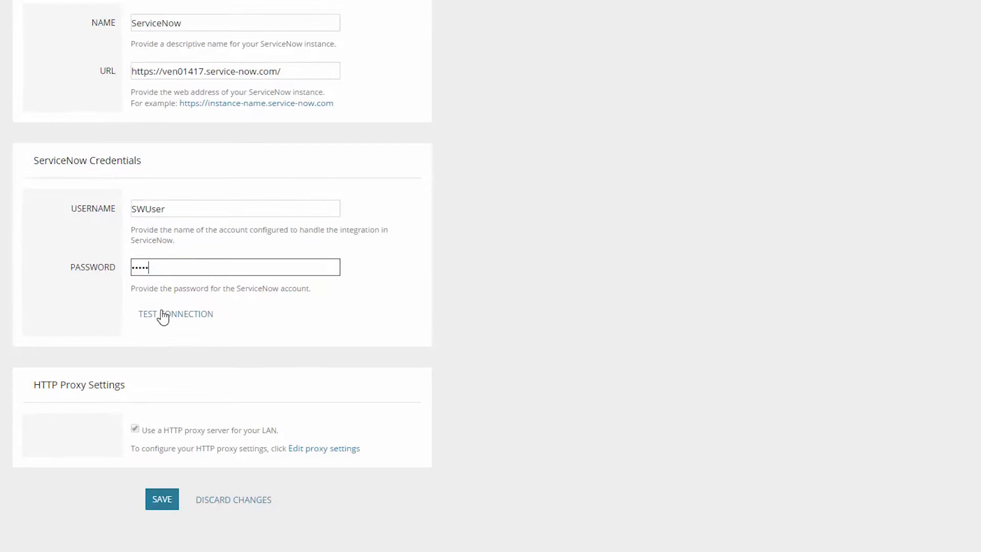
# - Test the ServiceNow instance connection, then open the Alerts & Activity menu
pyautogui.click(175, 313)
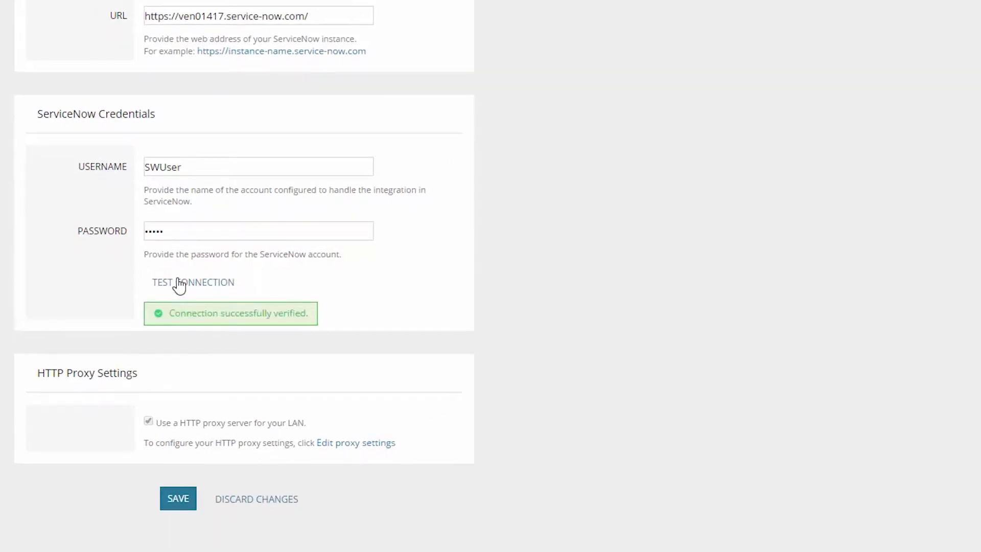
pyautogui.moveTo(178, 335)
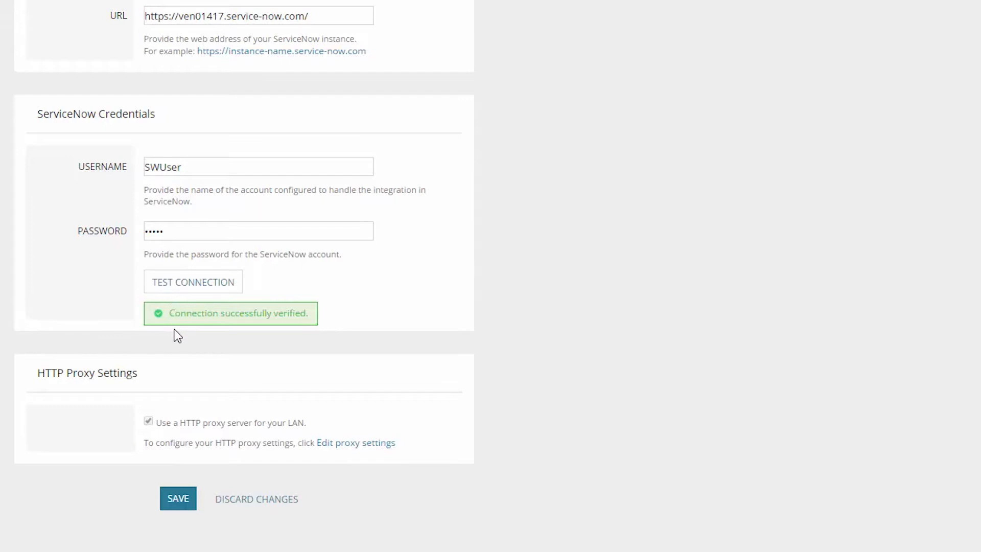
pyautogui.moveTo(177, 348)
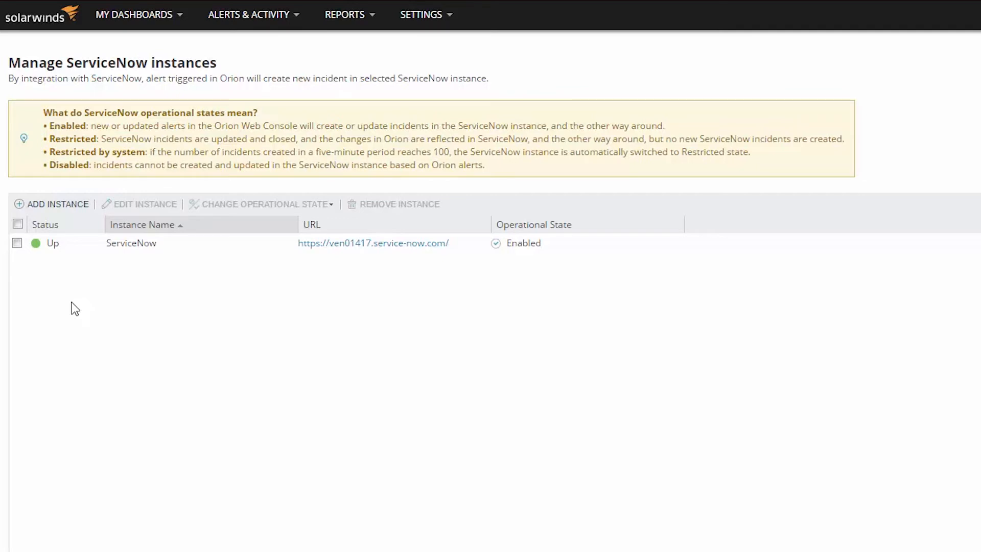
pyautogui.click(248, 14)
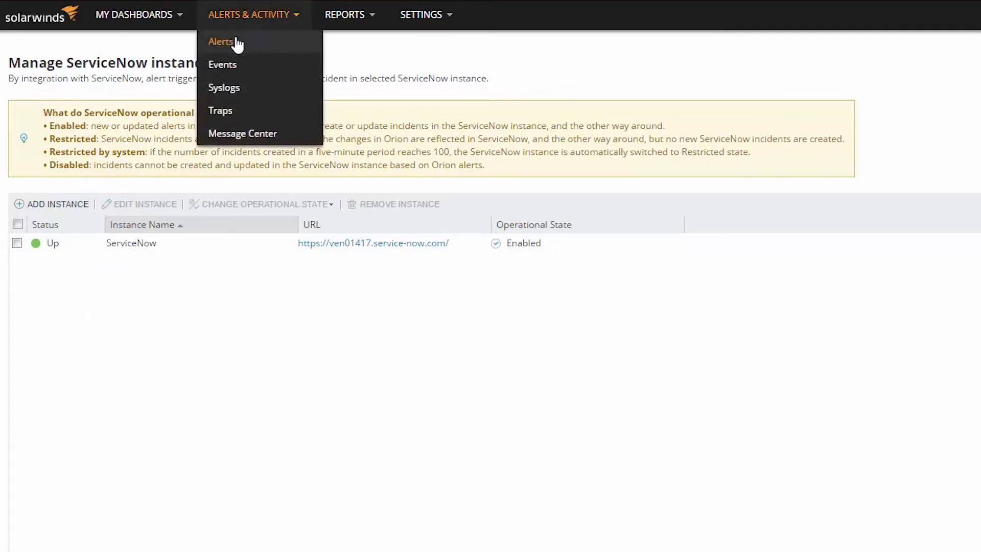
# - Edit the ServiceNow Test group's SE-AUS-MGOM-02 reboot alert at its Trigger Actions step
pyautogui.click(220, 42)
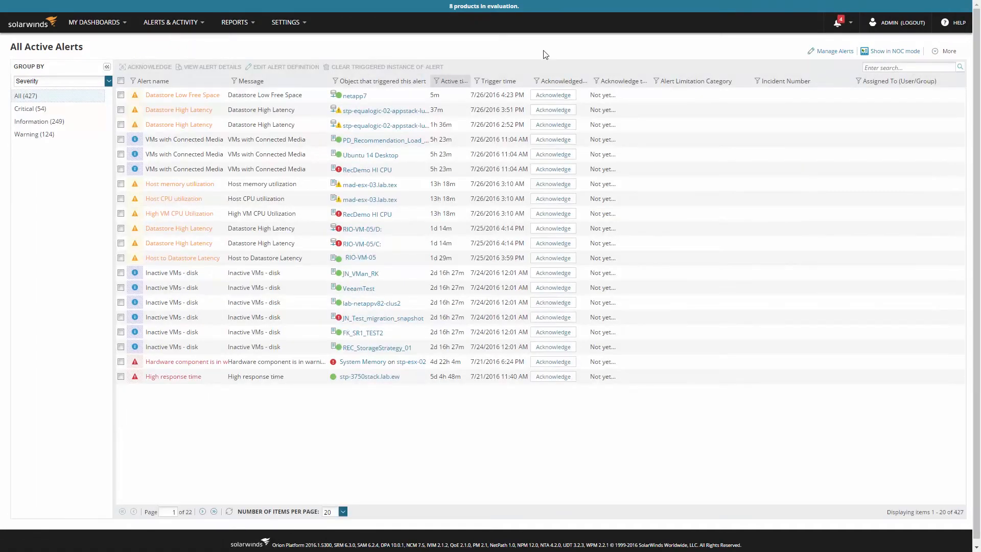
pyautogui.click(833, 51)
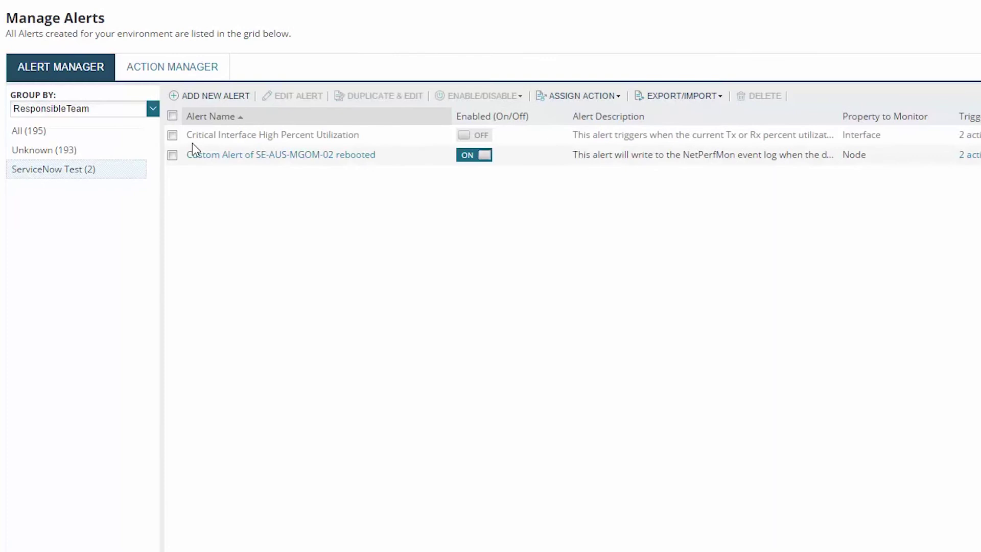
pyautogui.click(172, 155)
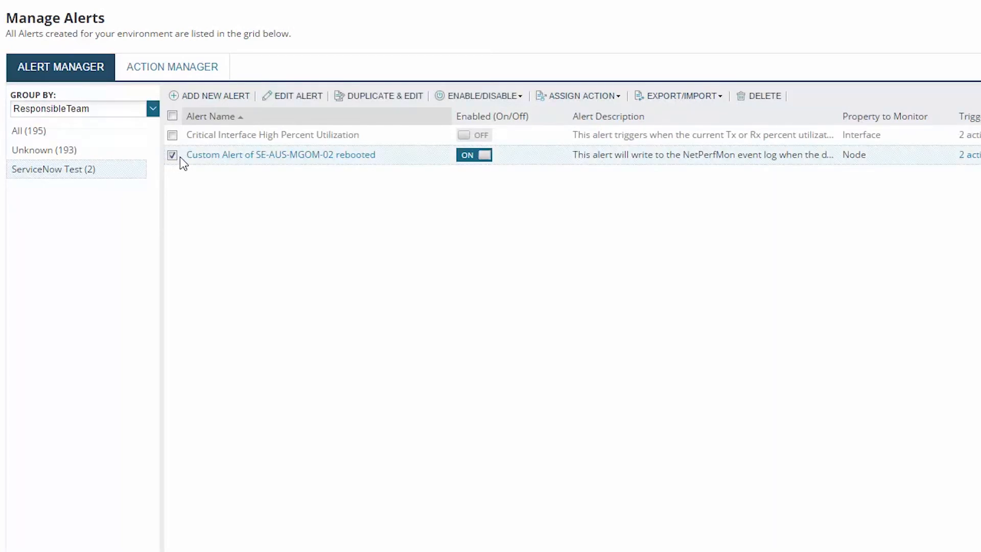
pyautogui.moveTo(298, 95)
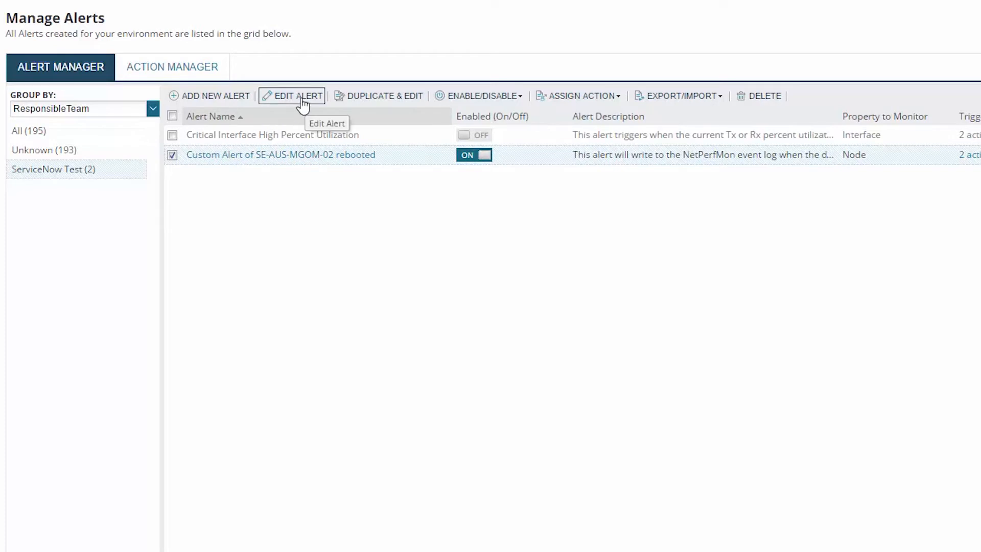
pyautogui.click(291, 96)
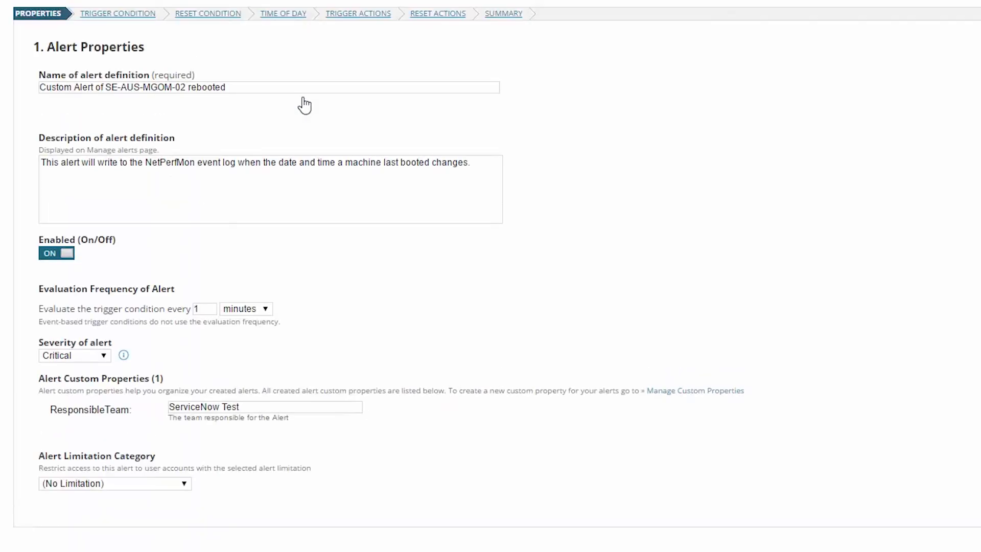
pyautogui.moveTo(361, 13)
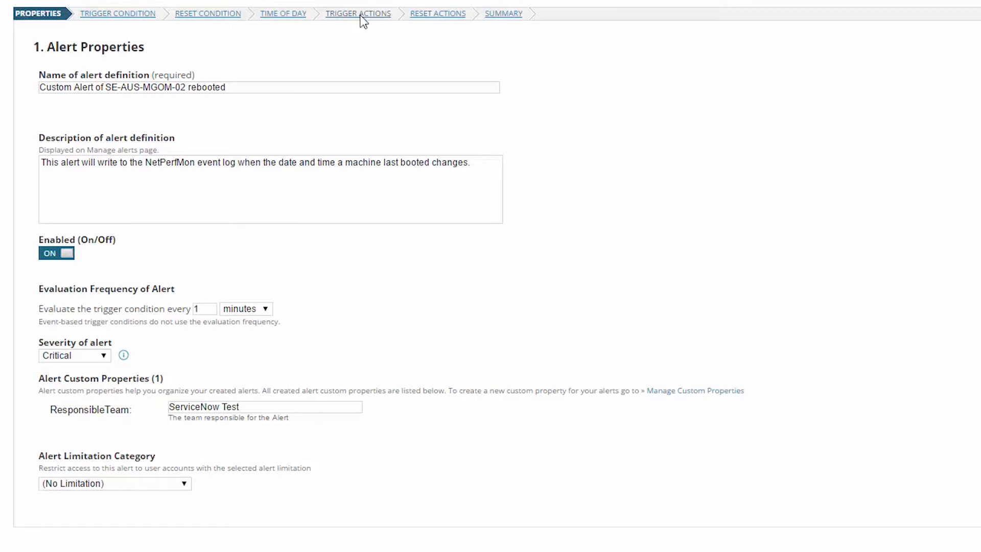
pyautogui.click(357, 14)
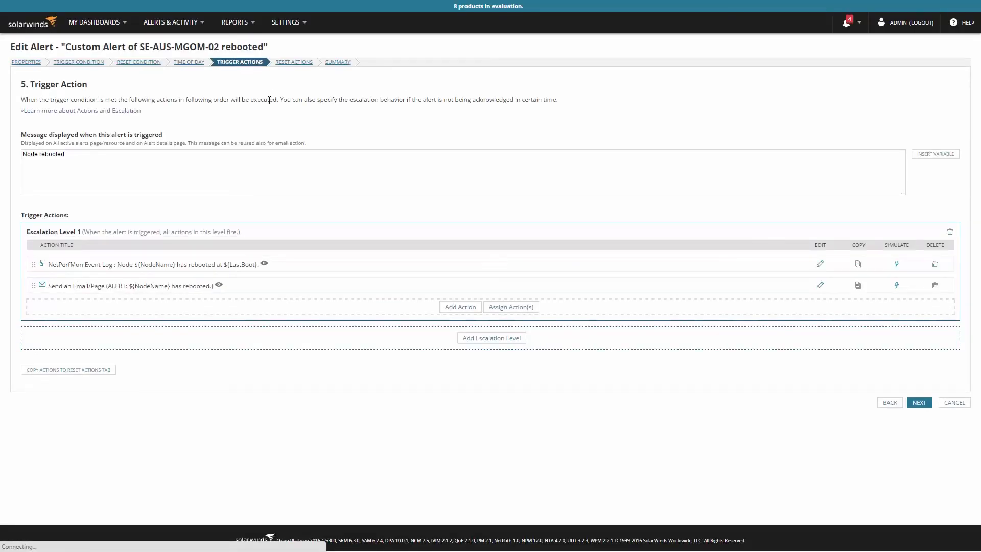
# - Add a Create ServiceNow Incident action named 'ServiceNow Notification' and focus Assigned to
pyautogui.click(459, 307)
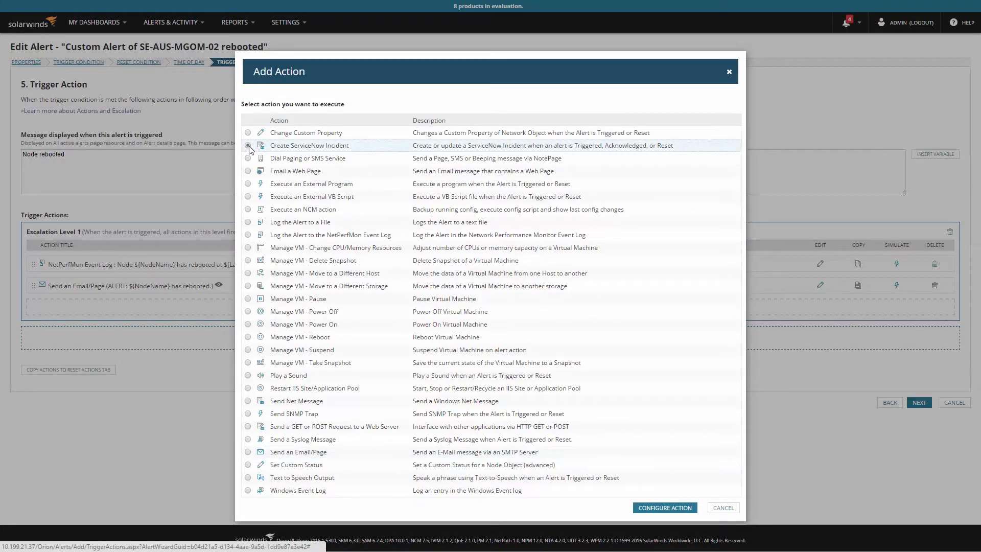
pyautogui.click(663, 507)
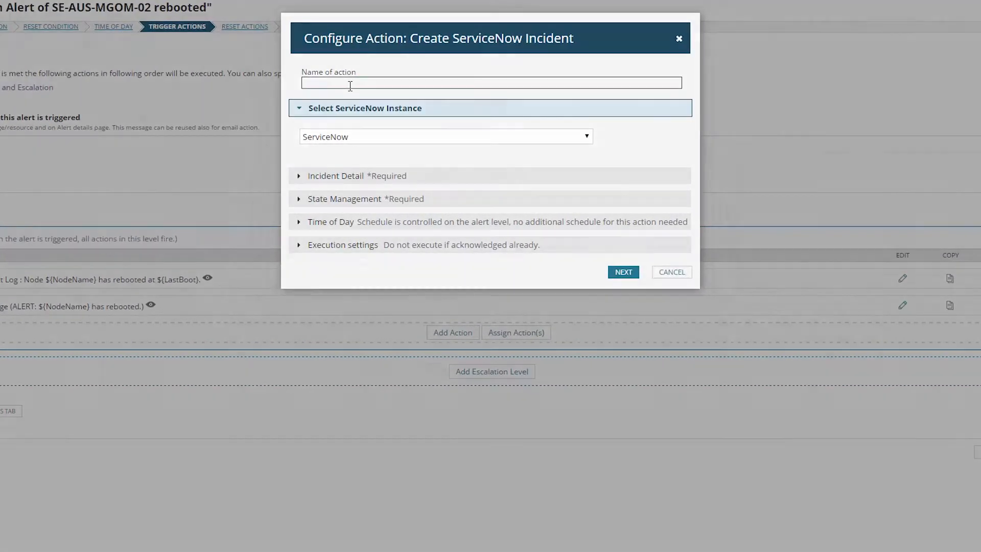
pyautogui.write('ServiceNow')
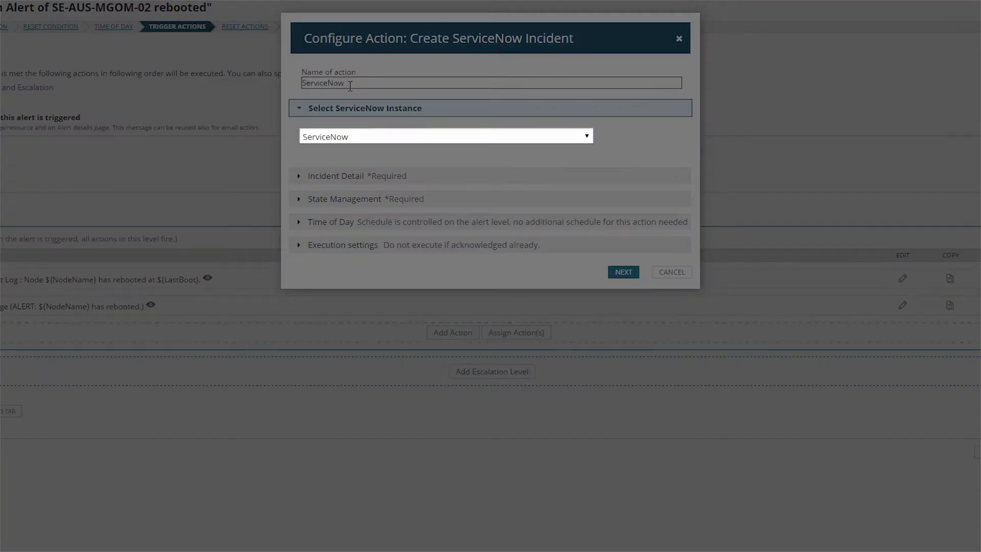
pyautogui.write('Notification')
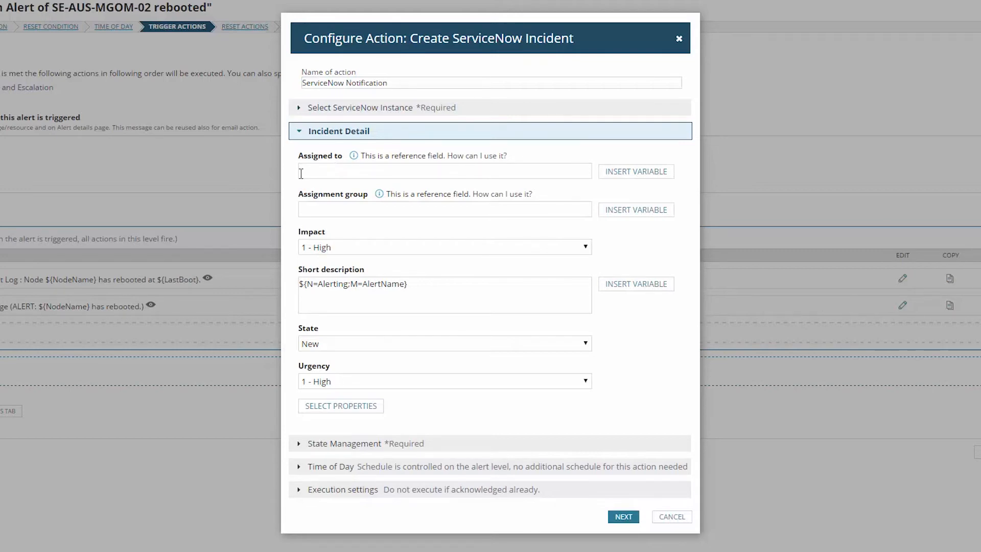
pyautogui.click(444, 170)
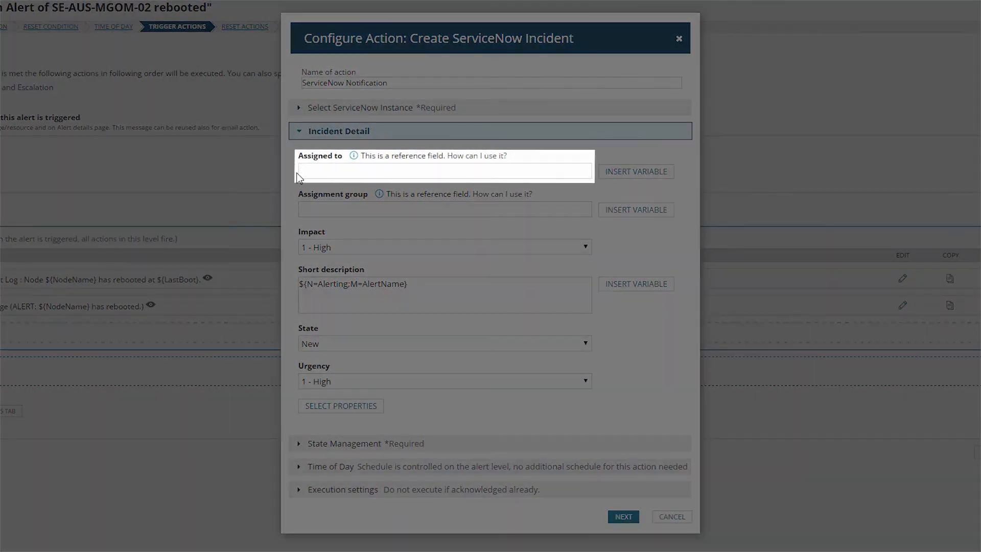
pyautogui.click(444, 209)
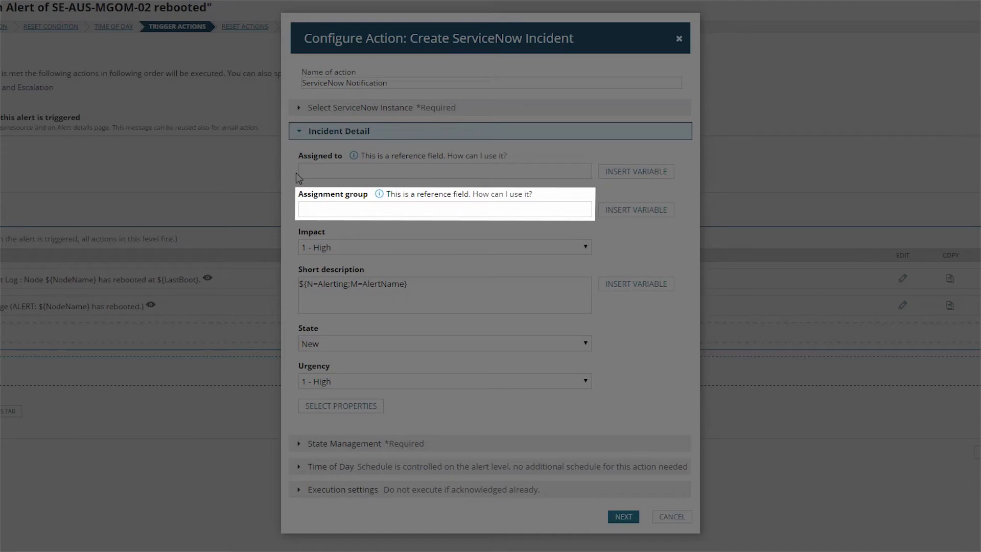
pyautogui.click(444, 294)
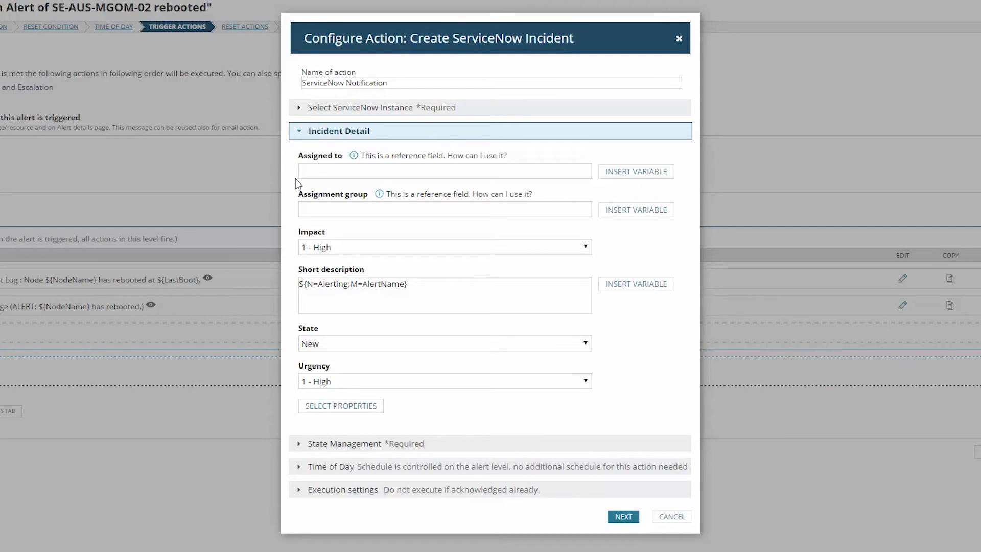
pyautogui.scroll(-3)
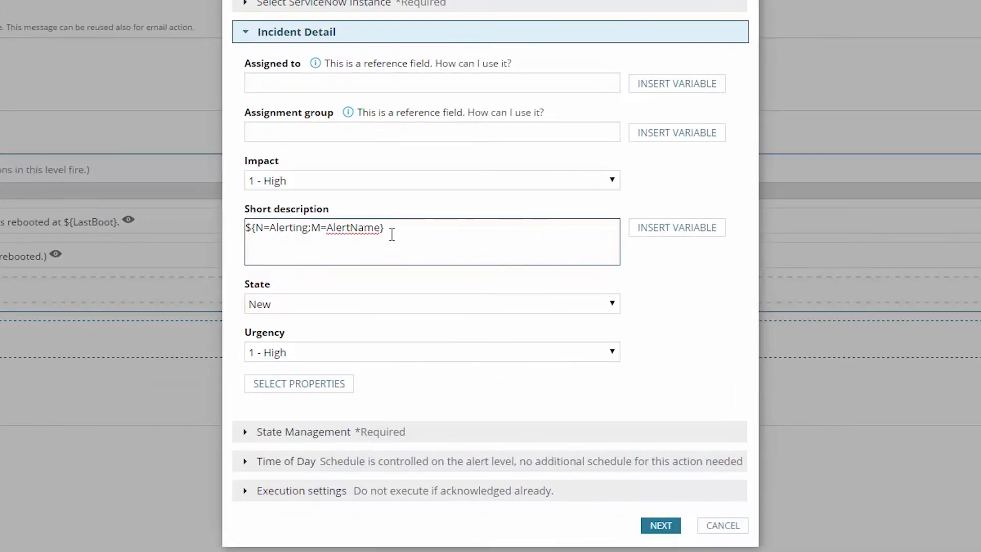
# - Clear the short description and insert Last Boot, Business_Unit and Region variables
pyautogui.tripleClick(313, 227)
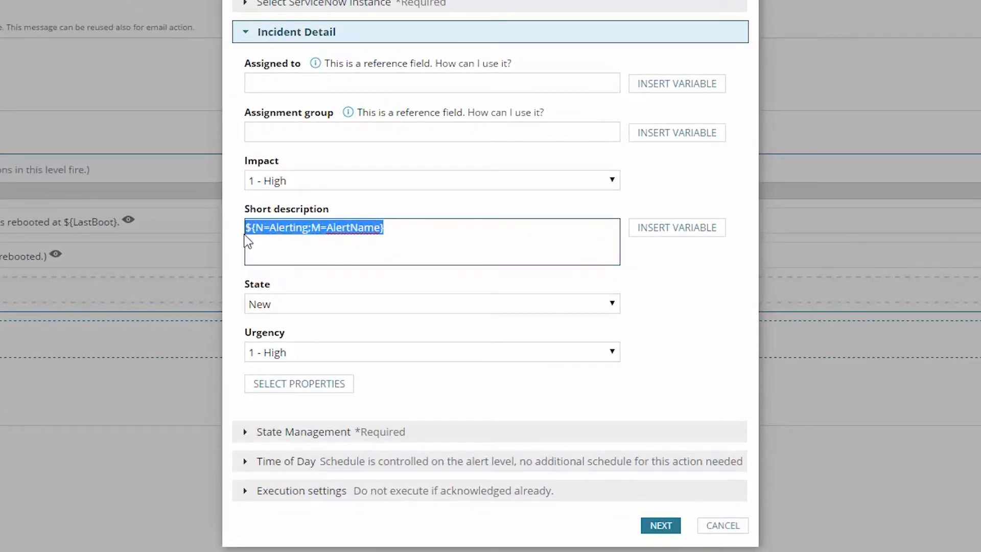
pyautogui.press('Delete')
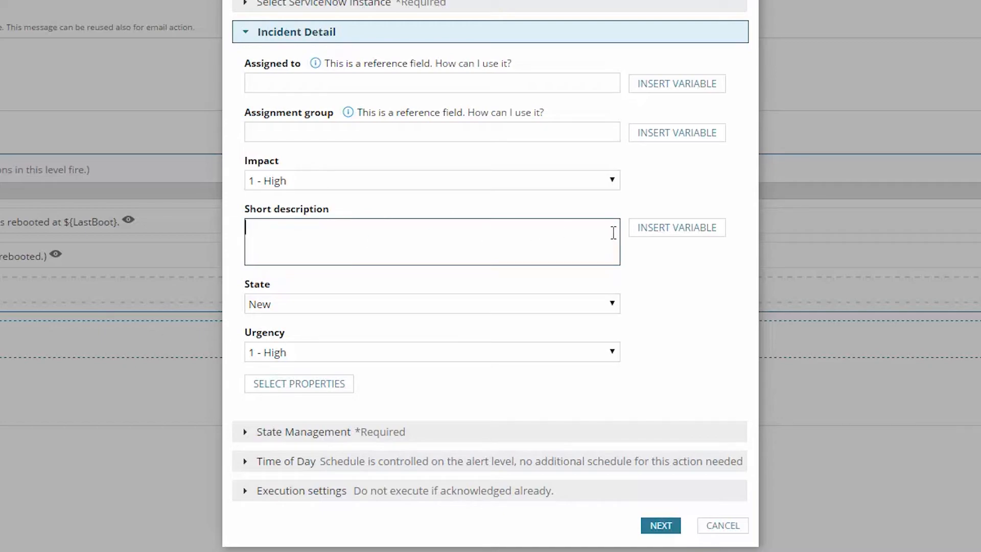
pyautogui.click(675, 227)
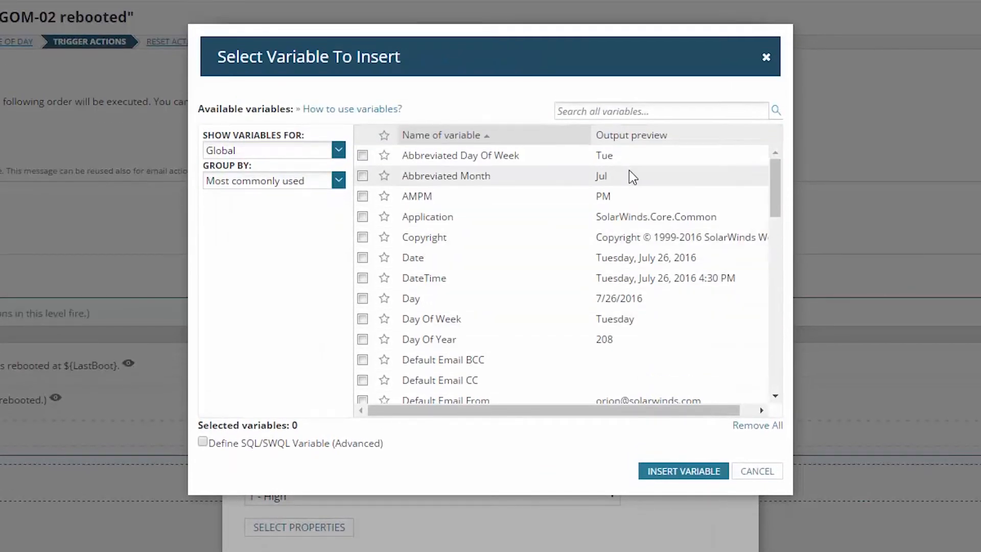
pyautogui.write('node nam')
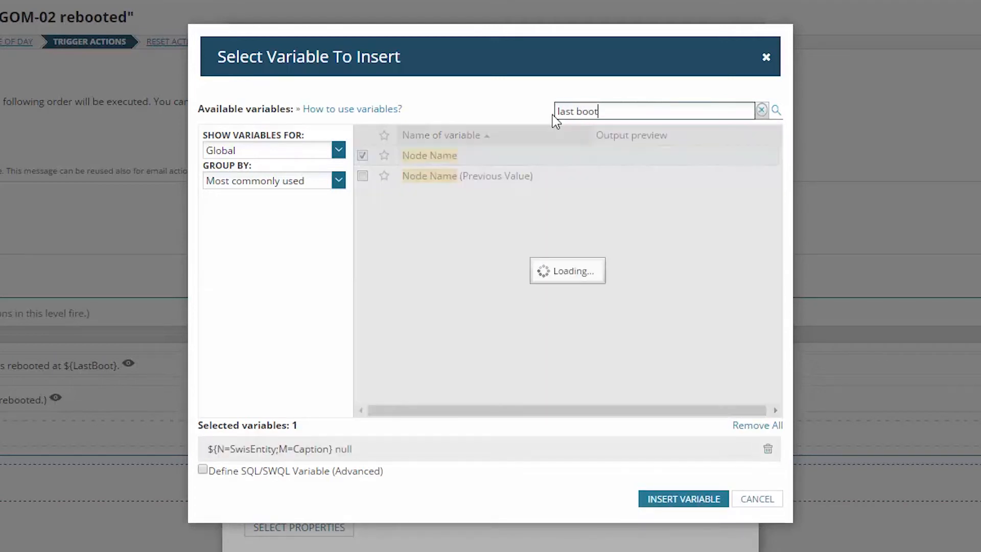
pyautogui.click(362, 176)
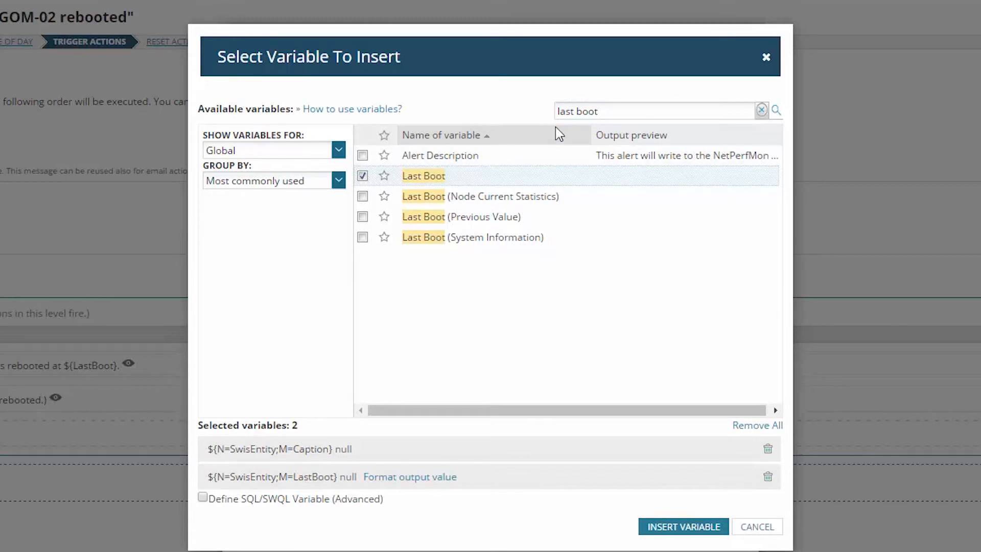
pyautogui.write('custom')
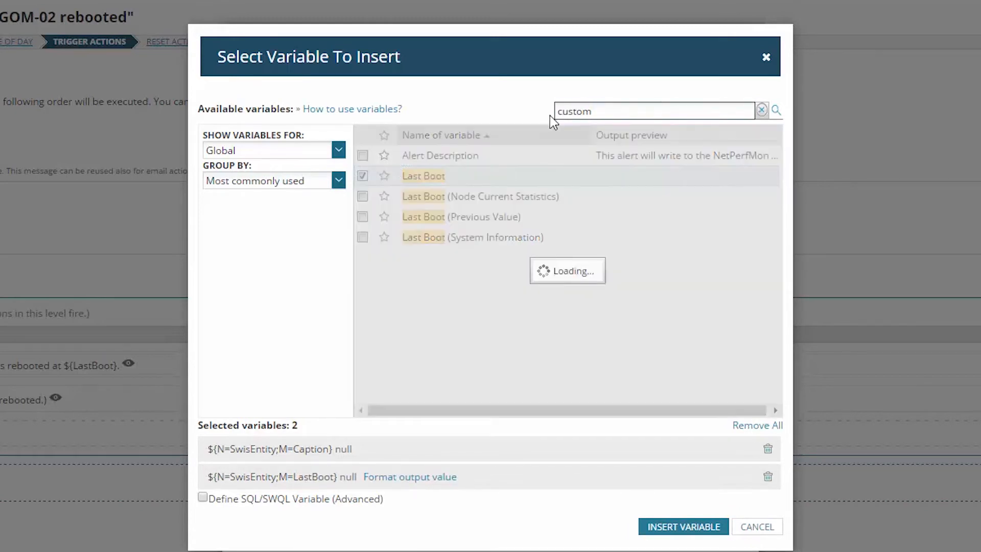
pyautogui.click(363, 196)
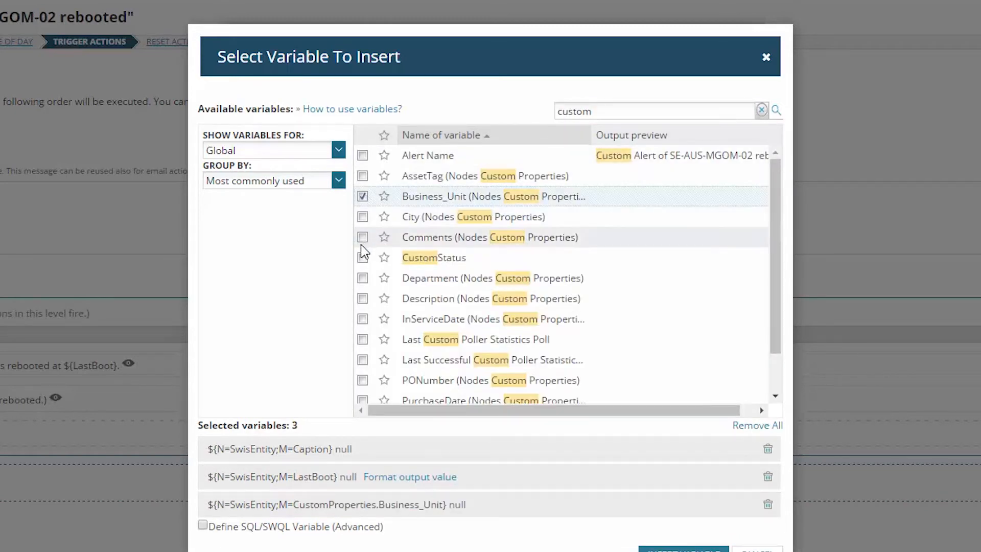
pyautogui.click(374, 353)
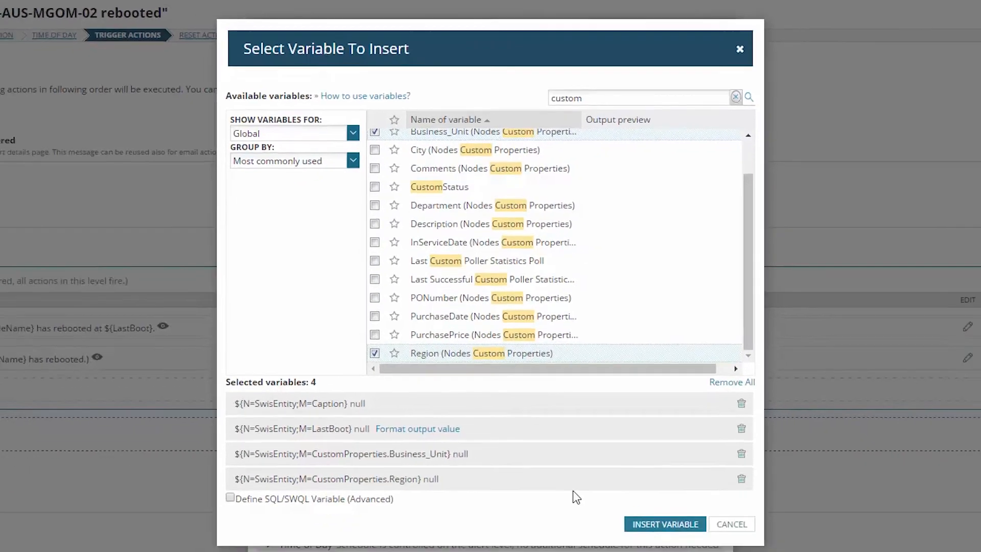
pyautogui.click(663, 523)
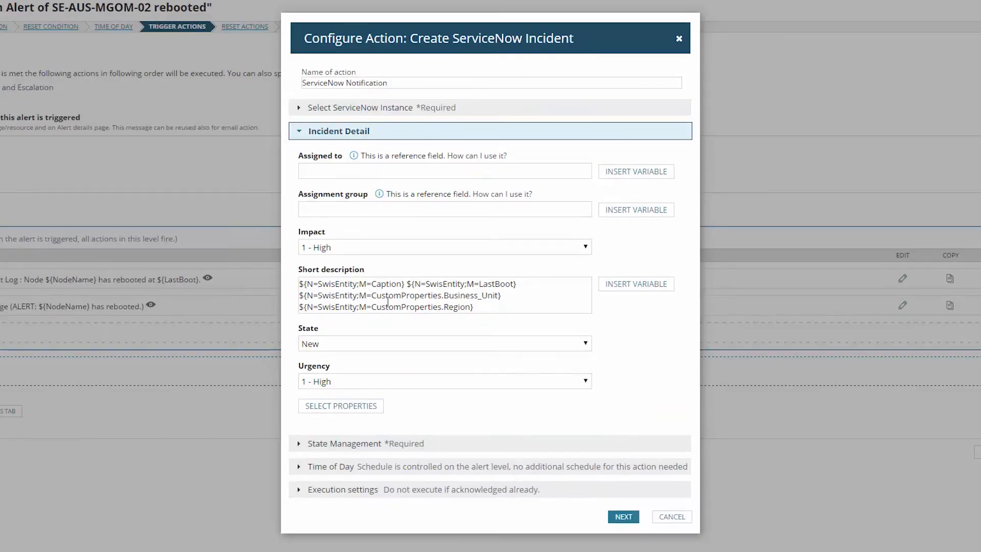
# - Type 'Node ${N=SwisEntity;M=Caption} has…' wording and review the incident property list
pyautogui.write('Node ${N=SwisEntity;M=Caption} has rebooted at')
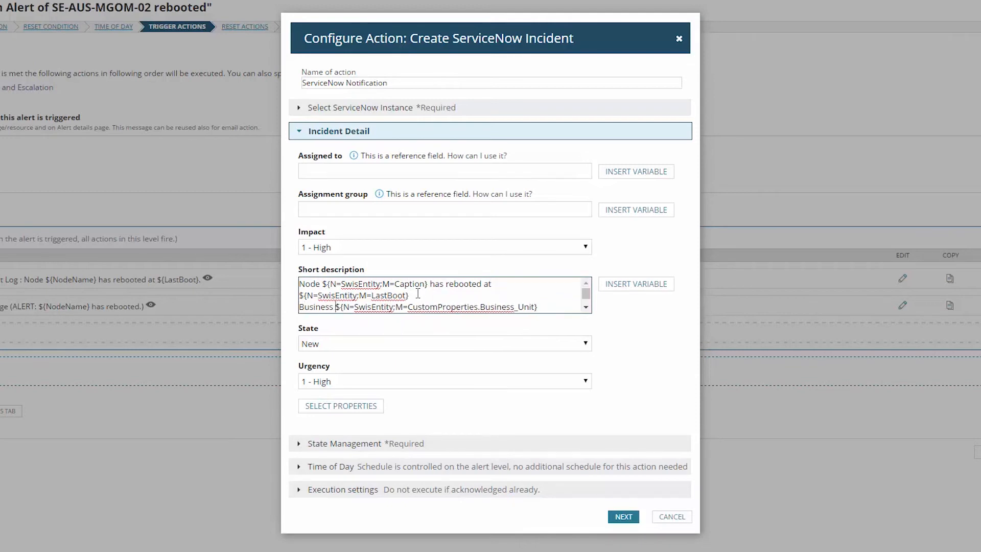
pyautogui.scroll(-3)
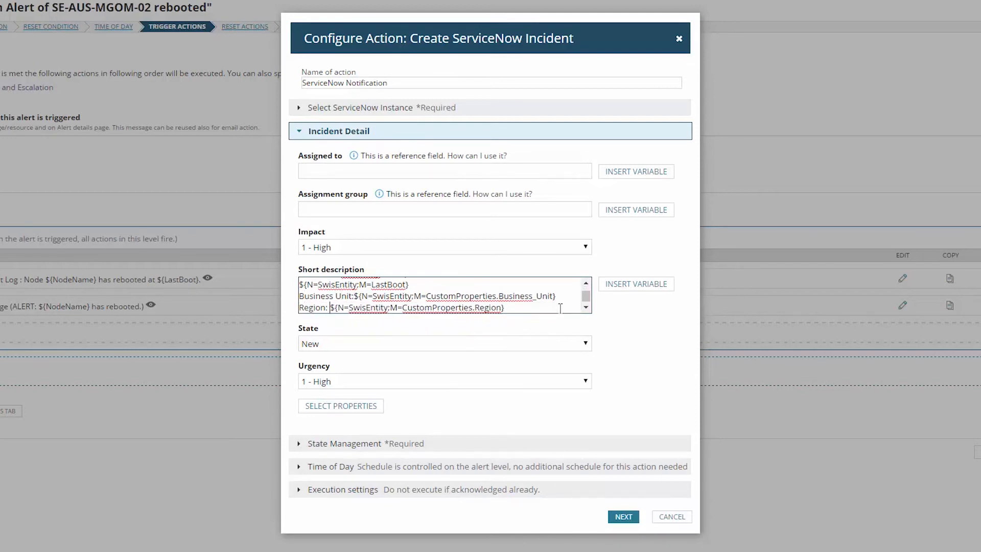
pyautogui.moveTo(406, 403)
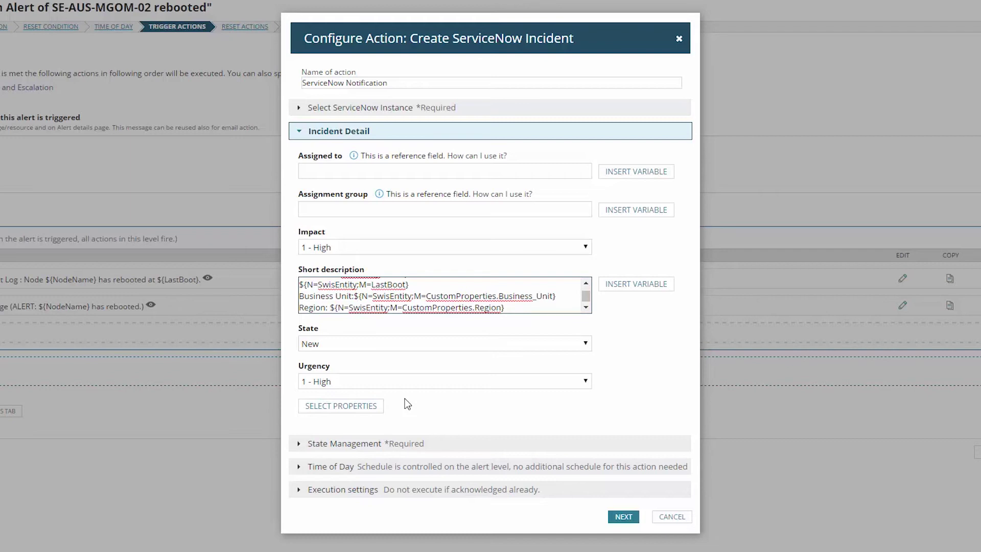
pyautogui.moveTo(392, 406)
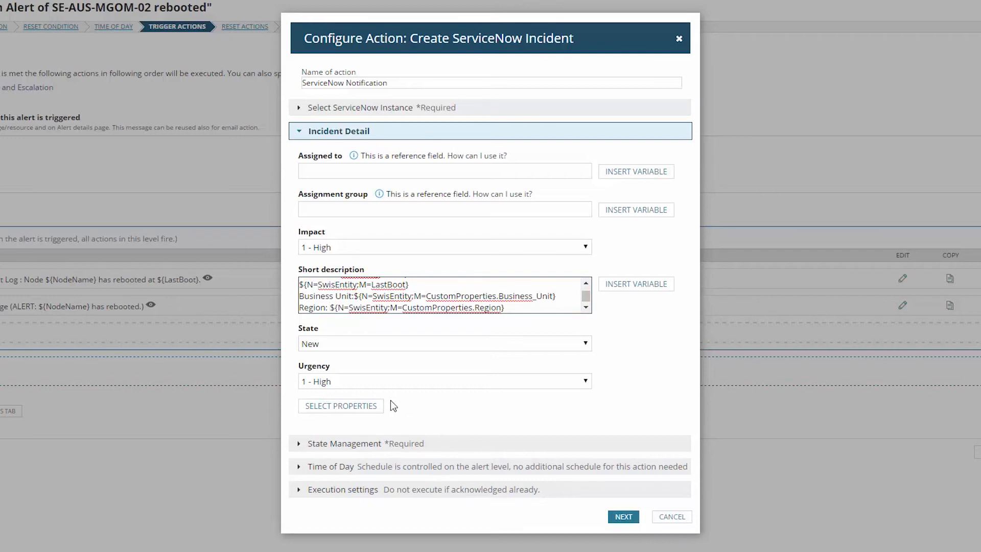
pyautogui.click(340, 405)
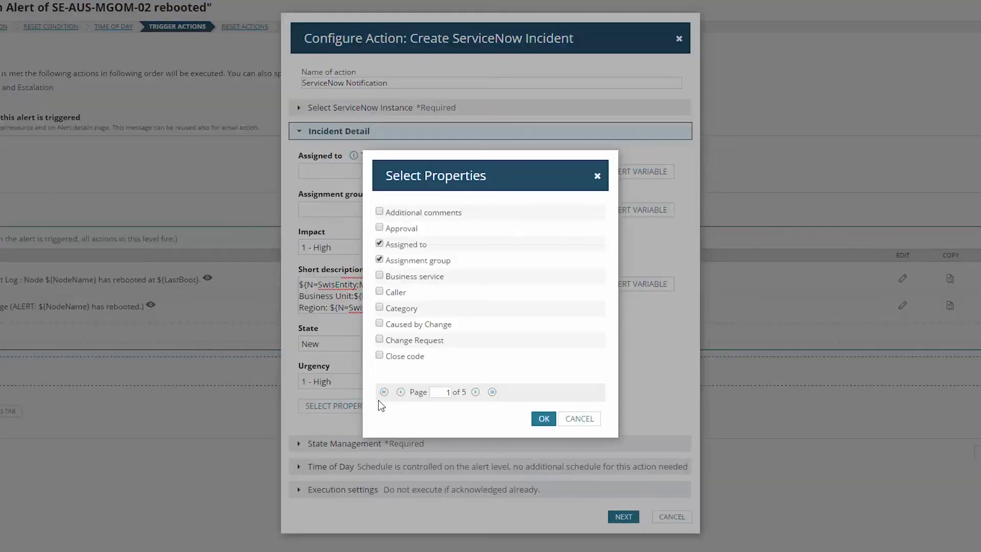
pyautogui.moveTo(465, 361)
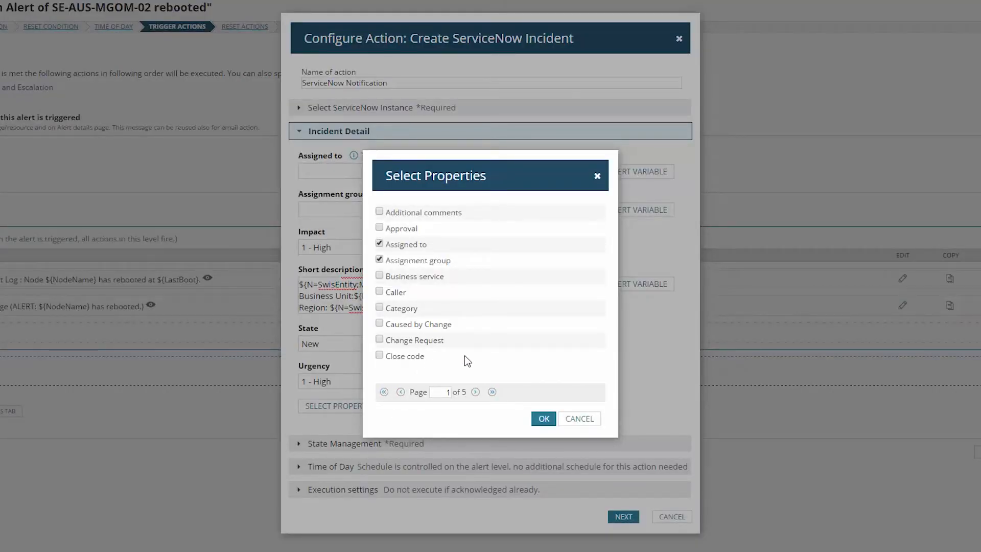
pyautogui.click(542, 418)
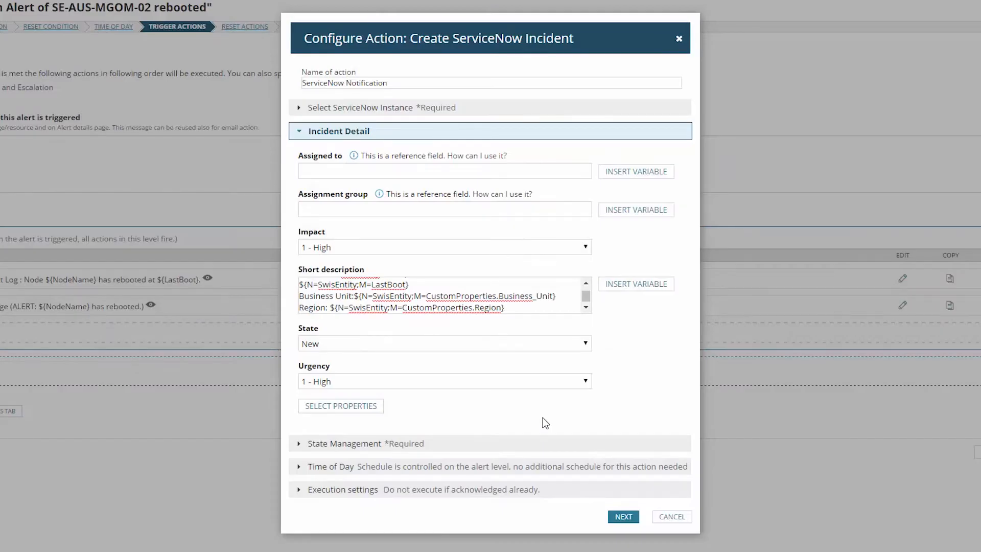
# - Change the close notes to 'Orion no longer sees the instance of this alert - incident is resolved'
pyautogui.click(366, 443)
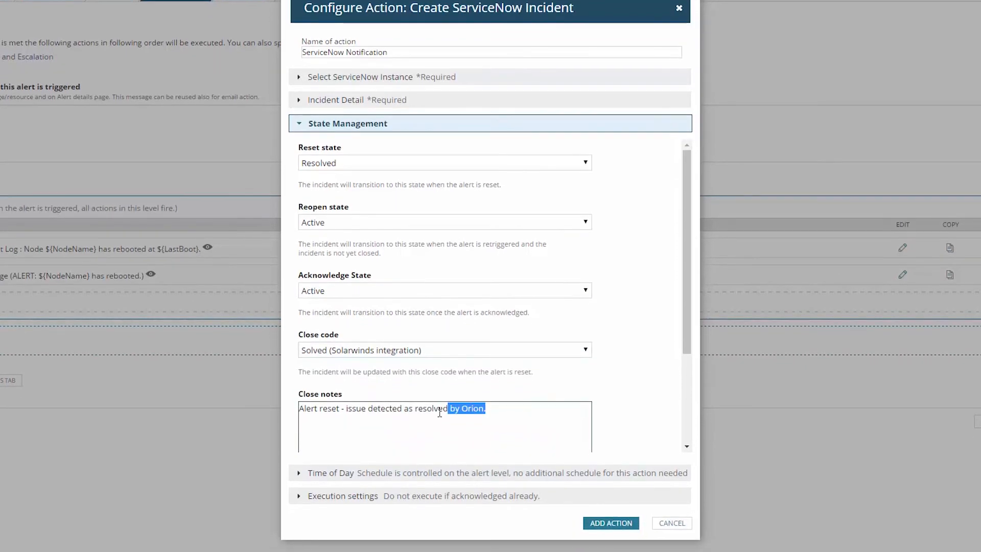
pyautogui.write('Orion no longer s')
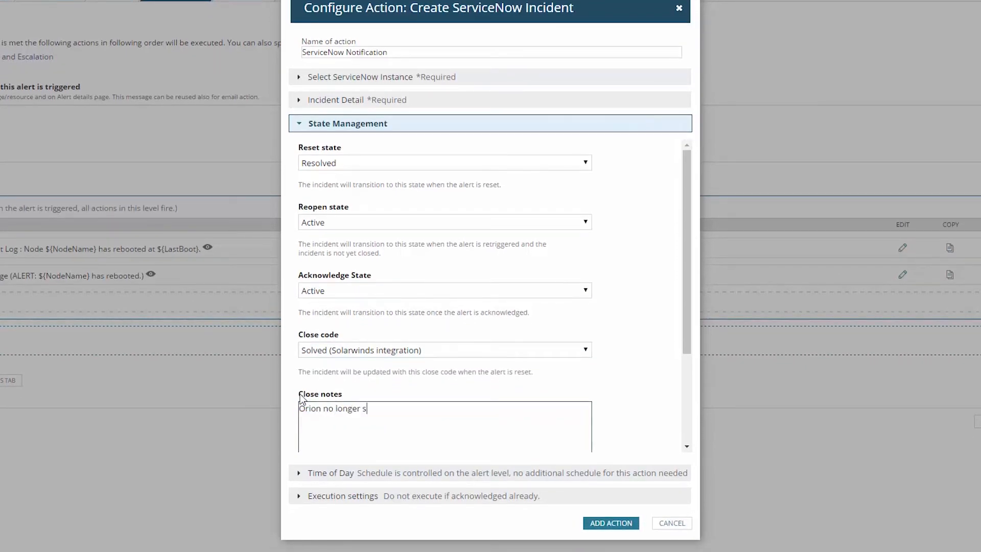
pyautogui.write('ees the instance of this alert - incident is resolved')
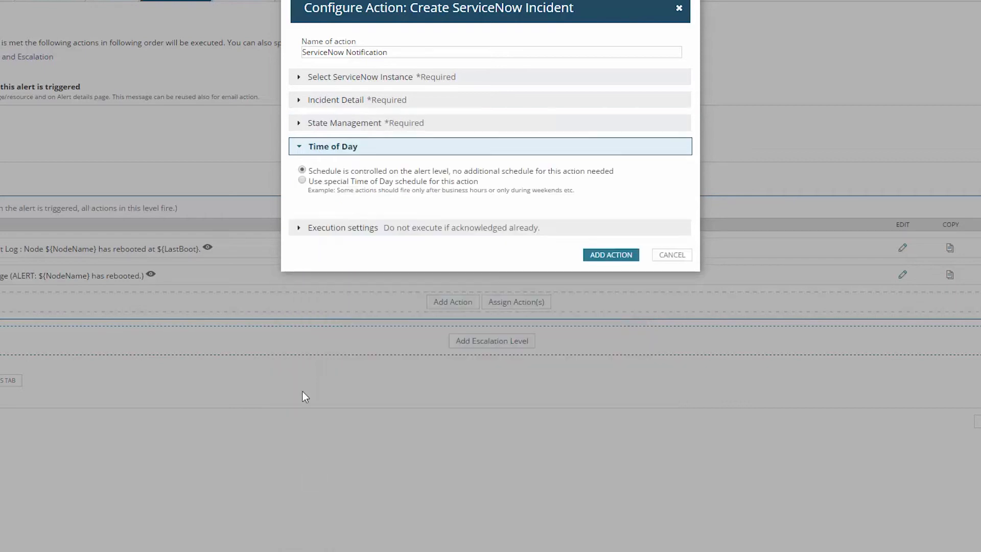
# - Start an action-specific time-of-day schedule, then discard it to keep alert-level timing
pyautogui.click(301, 181)
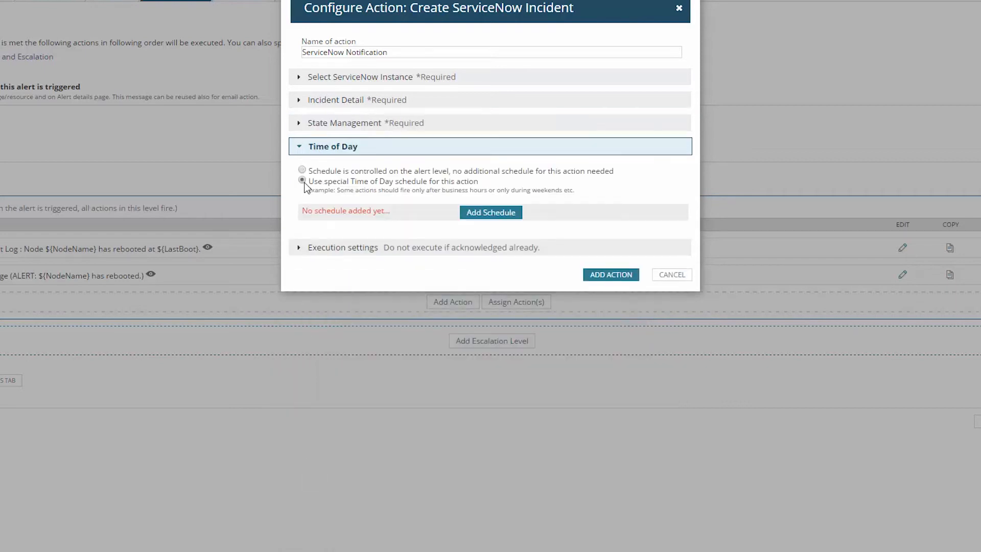
pyautogui.click(490, 212)
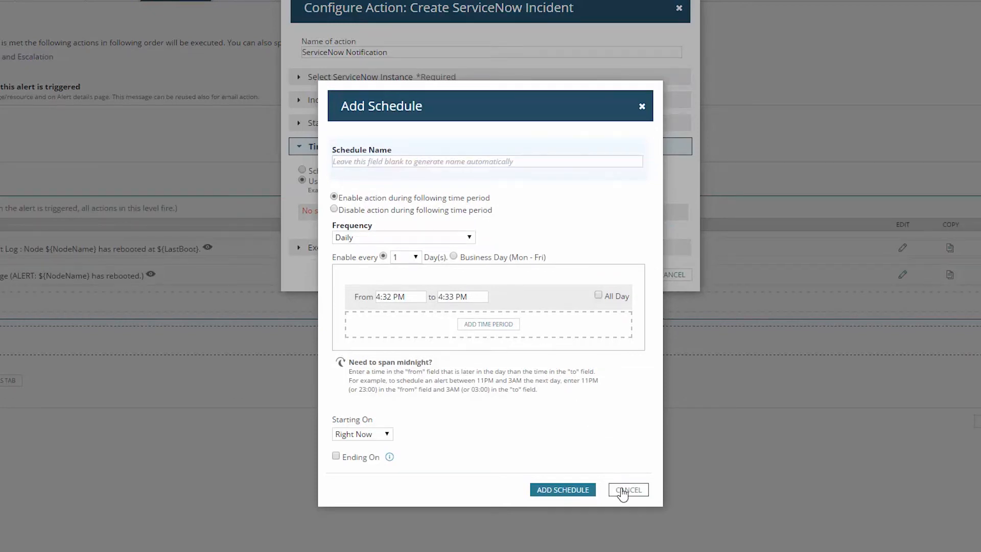
pyautogui.click(627, 490)
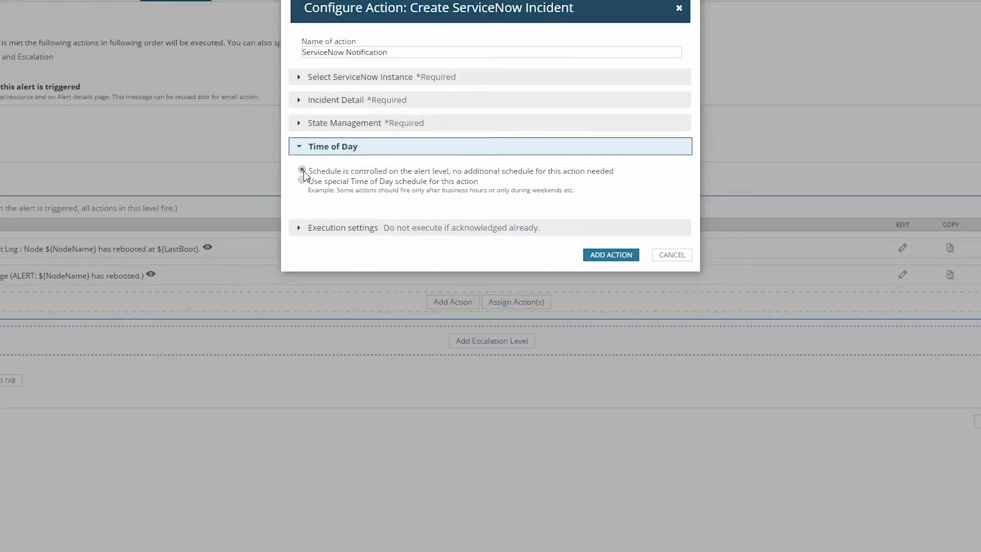
# - Make the action repeat until the alert is acknowledged, and add it to the alert
pyautogui.click(342, 227)
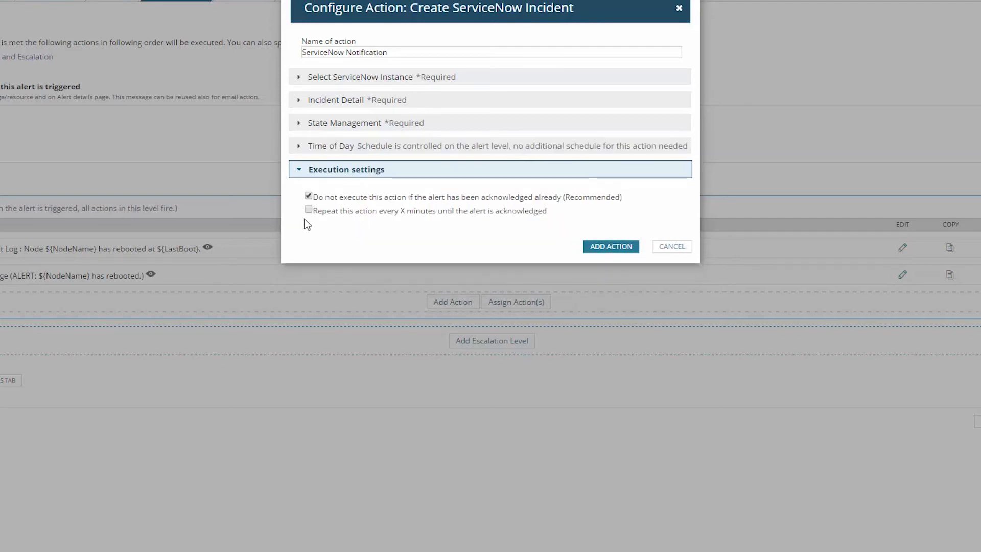
pyautogui.click(307, 210)
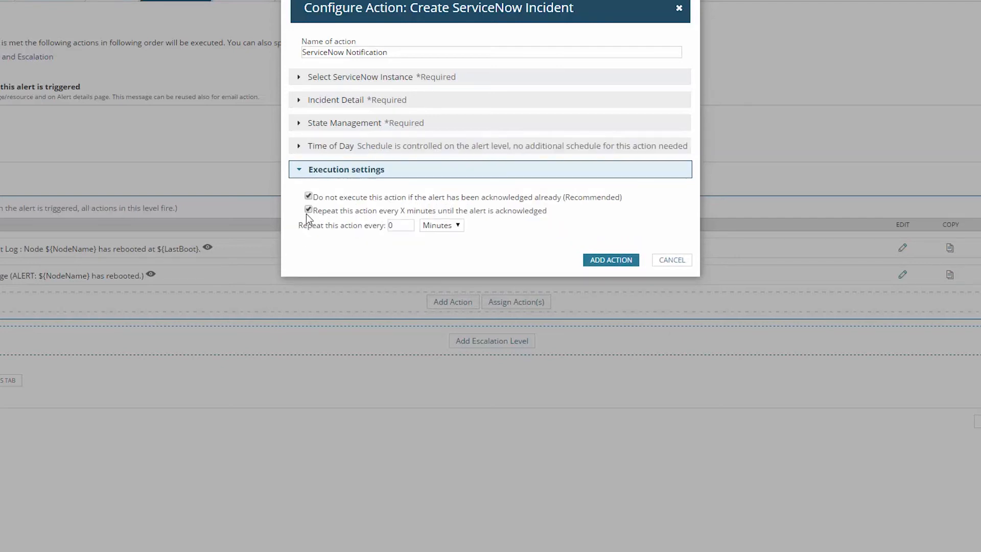
pyautogui.click(610, 259)
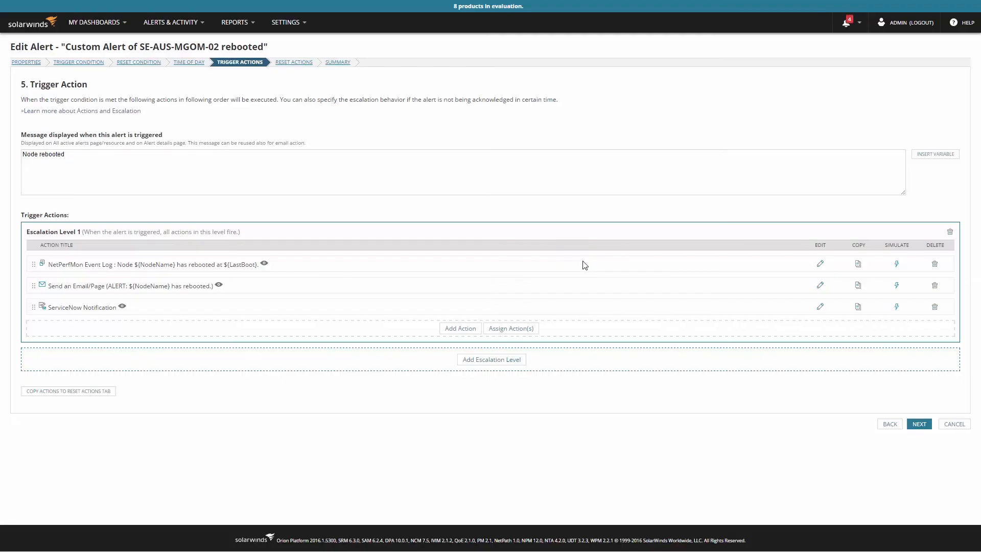
pyautogui.moveTo(895, 307)
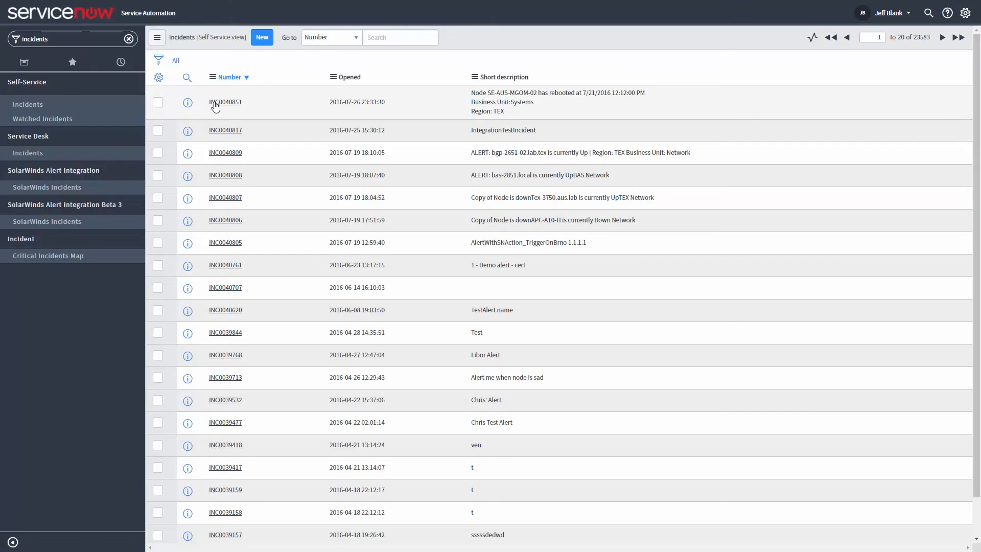
# - Review the ServiceNow incidents list and return to Orion's Manage Alerts page
pyautogui.doubleClick(225, 102)
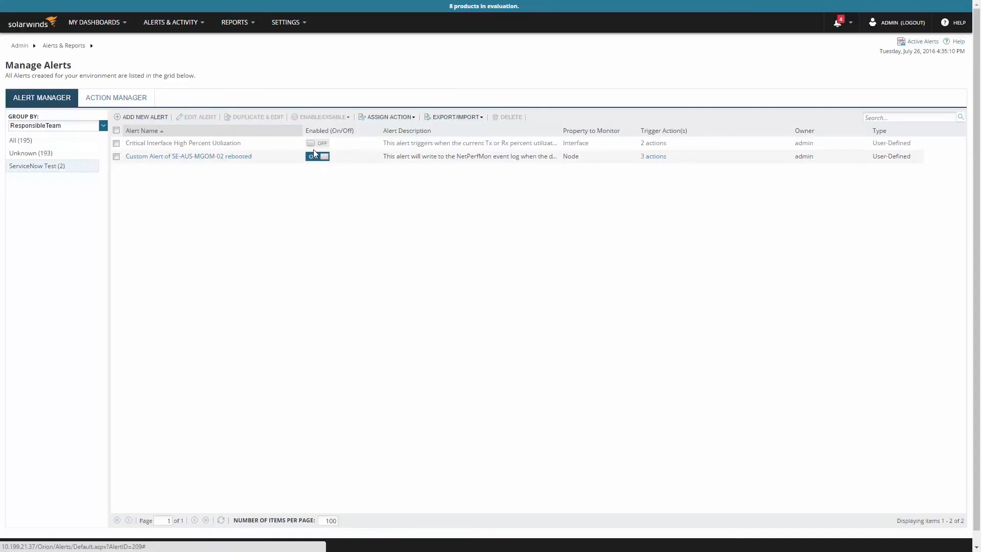
# - Open node SE-AUS-MGOM-02 from the Summary dashboard and show its Summary view
pyautogui.click(94, 22)
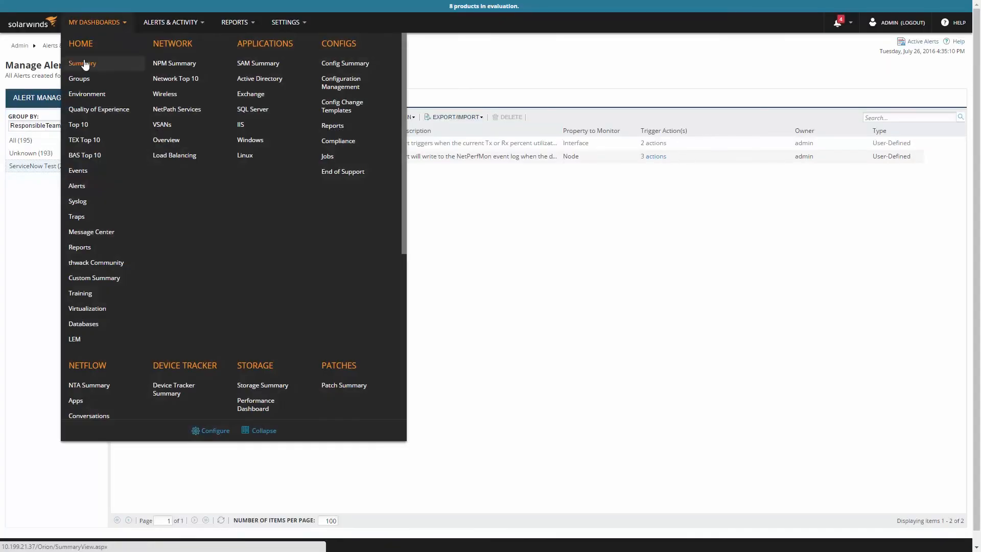
pyautogui.click(81, 63)
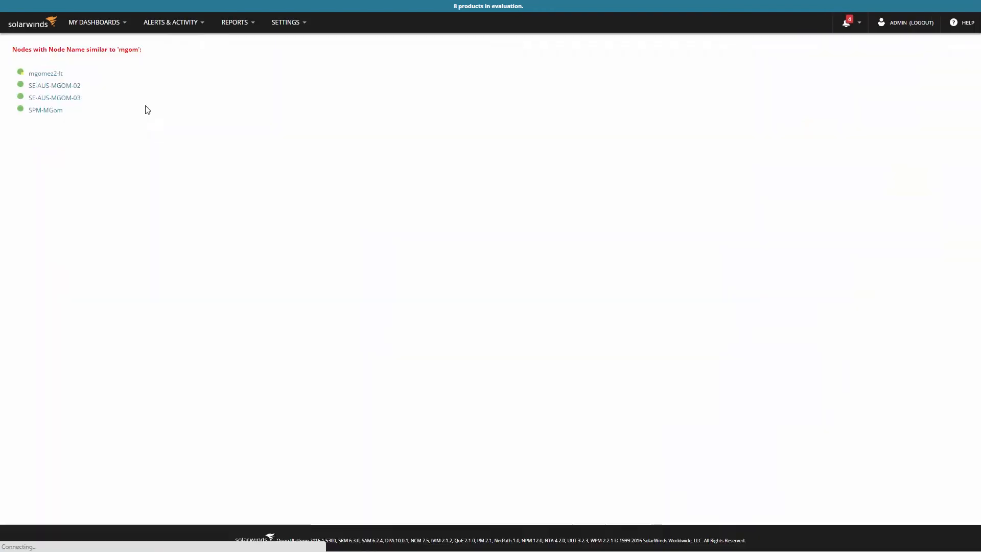
pyautogui.moveTo(53, 85)
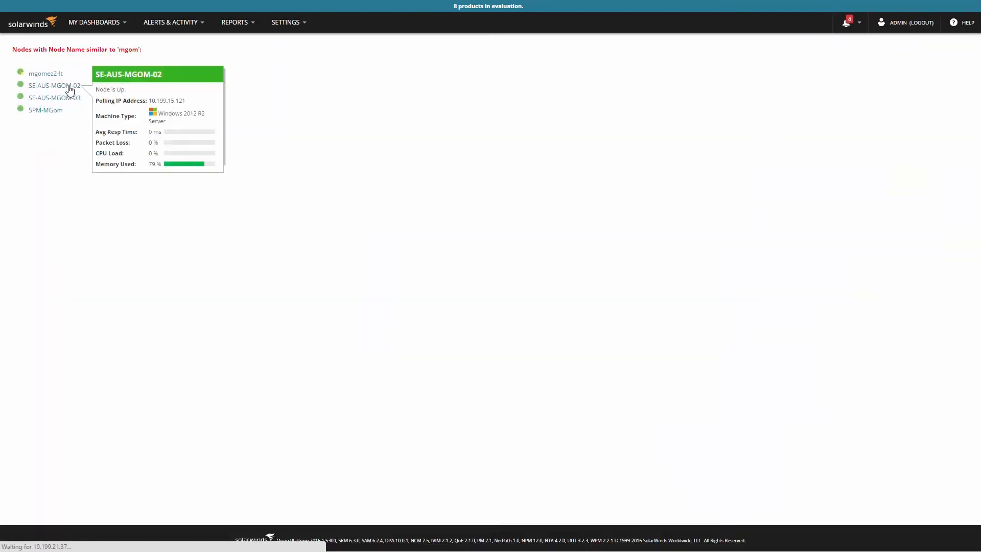
pyautogui.click(54, 85)
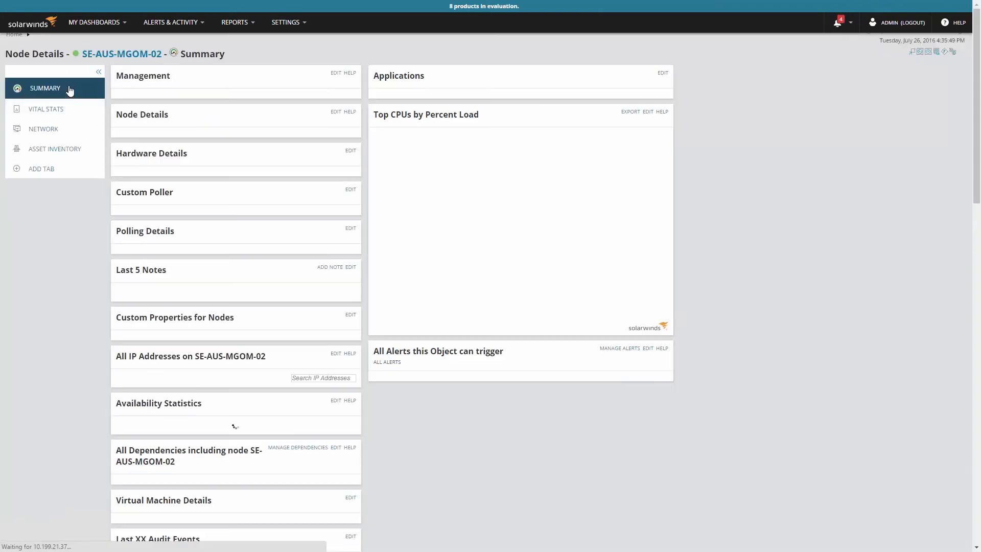
pyautogui.click(221, 153)
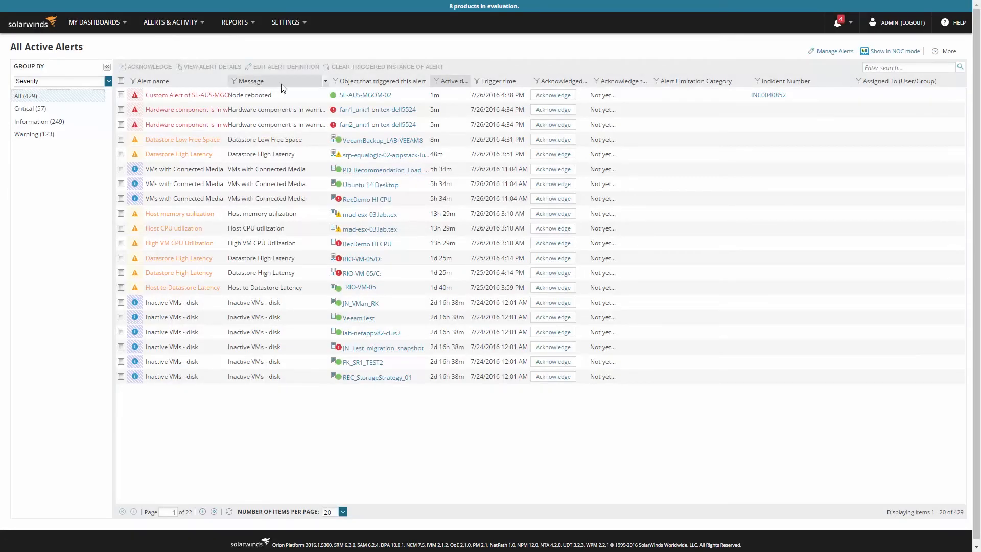
pyautogui.moveTo(365, 95)
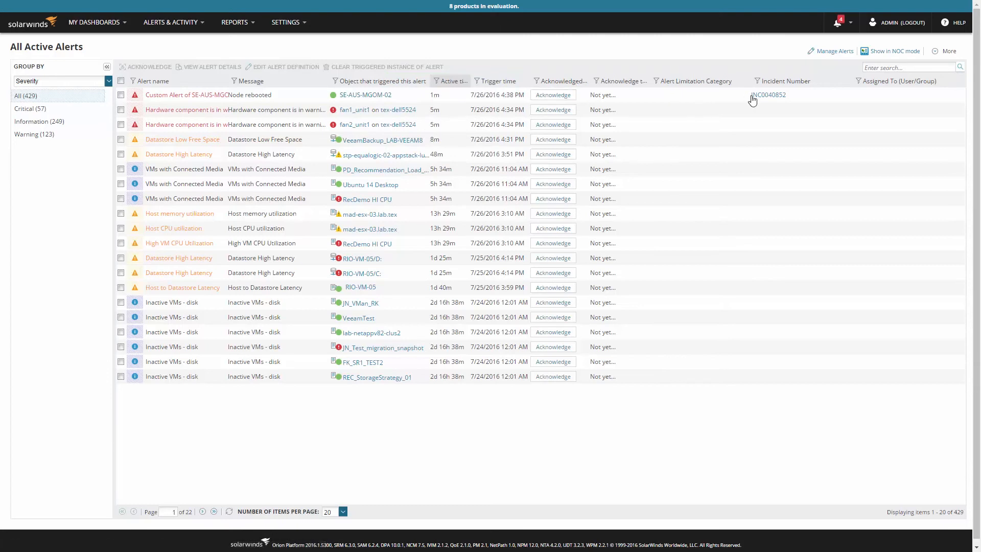
pyautogui.moveTo(768, 95)
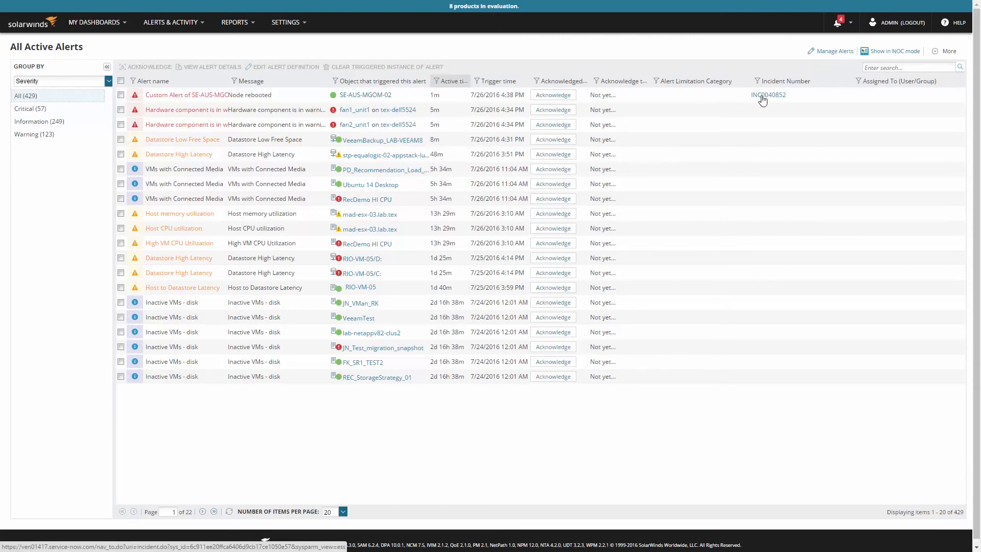
# - Open ServiceNow incident INC0040852 from the SE-AUS-MGOM-02 reboot alert in the alerts list
pyautogui.click(767, 94)
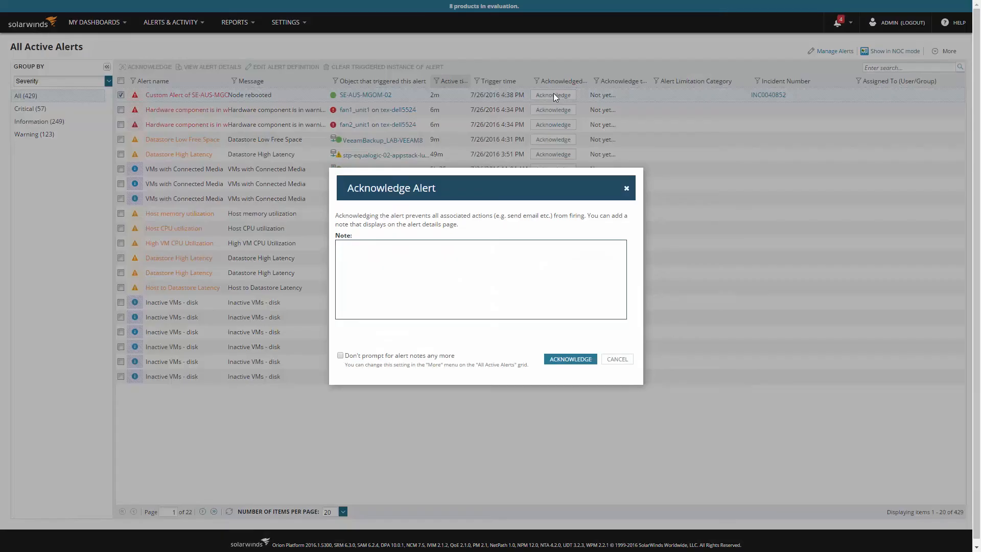
# - Acknowledge the SE-AUS-MGOM-02 reboot alert with the note 'Known Issue for ServiceNow Test'
pyautogui.write('Known Issue')
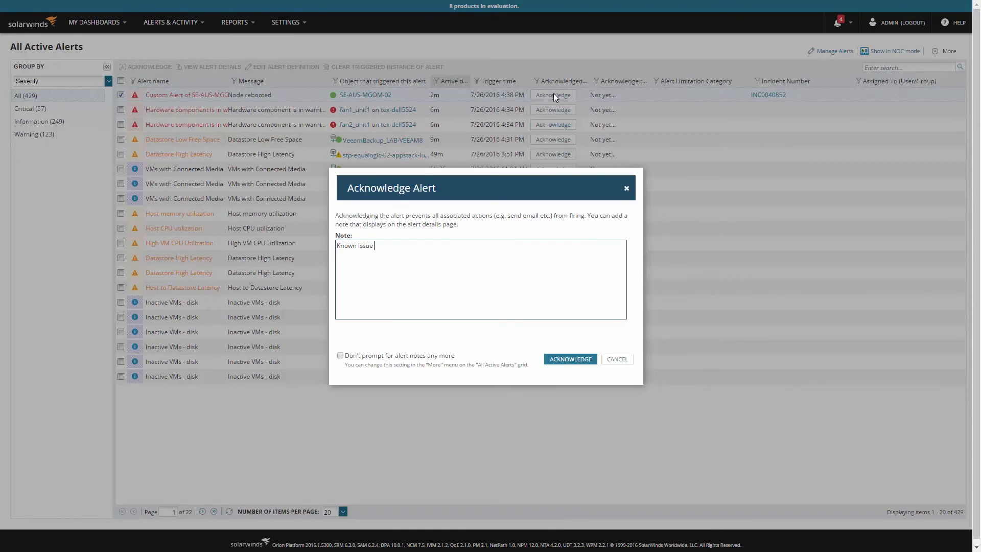
pyautogui.write('for ServiceNow Test')
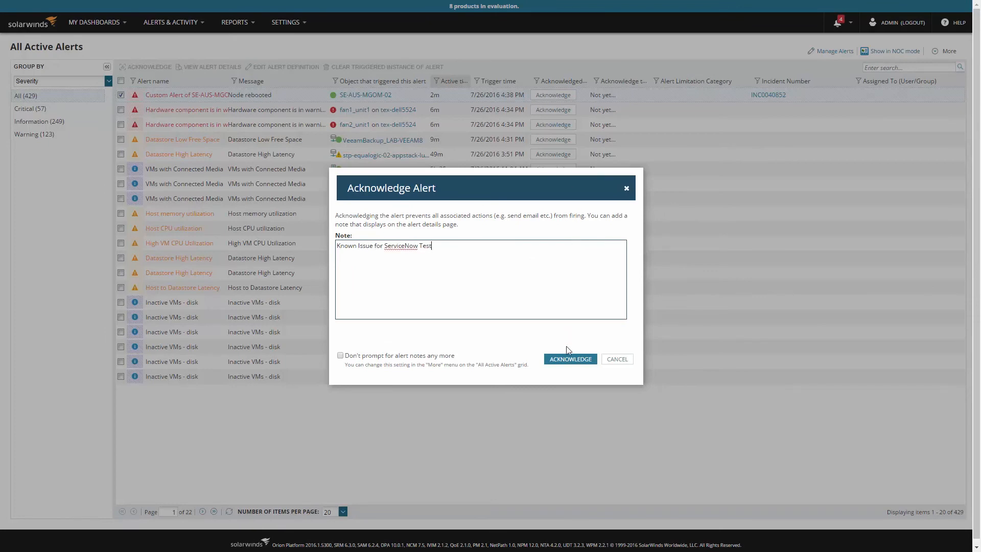
pyautogui.click(569, 358)
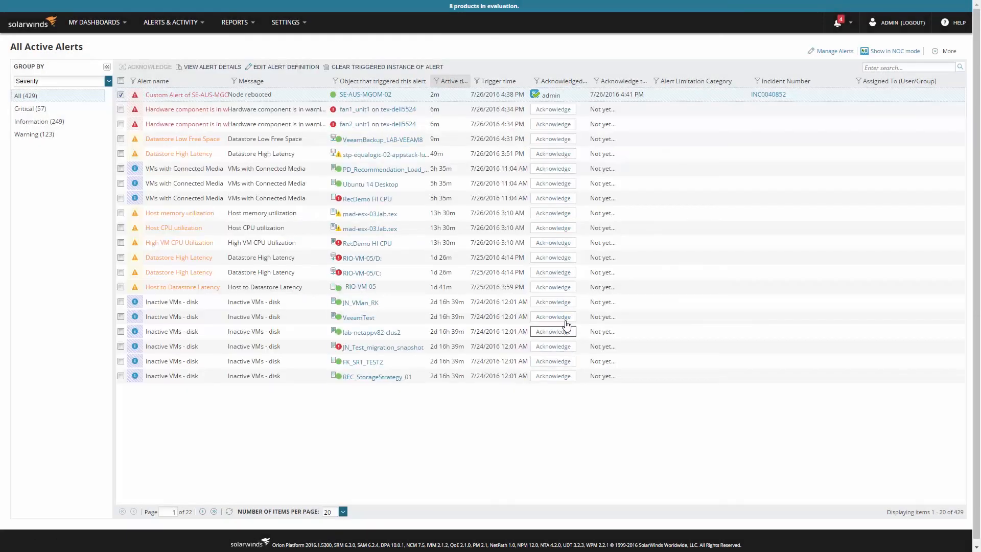
pyautogui.click(769, 94)
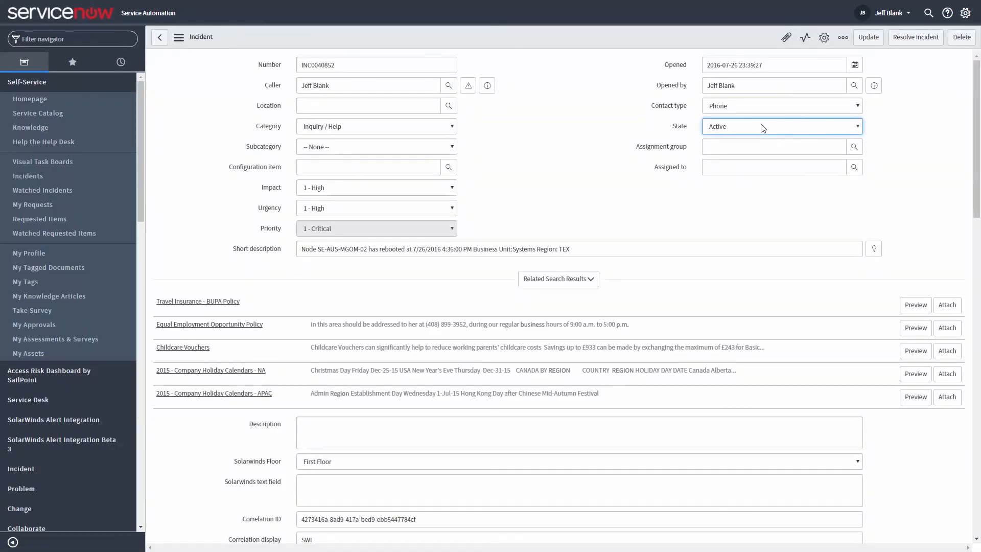
# - Check INC0040852's activity log and add the comment 'This issue has been resolved.'
pyautogui.scroll(-3)
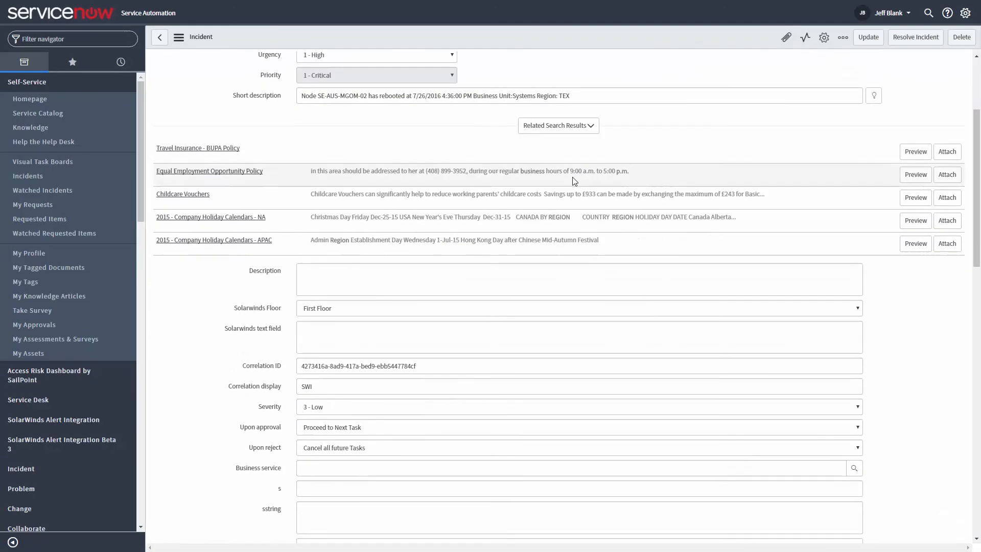
pyautogui.scroll(-3)
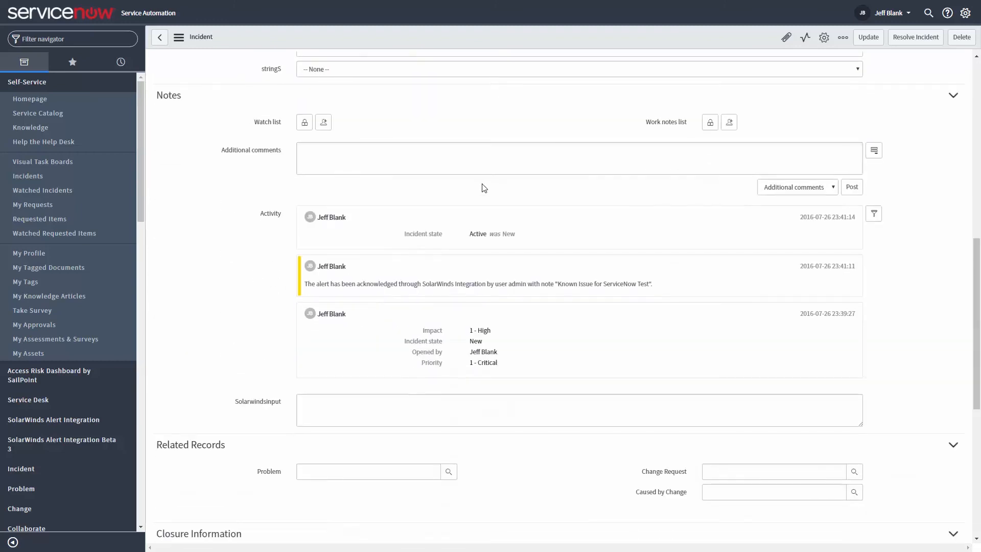
pyautogui.doubleClick(482, 283)
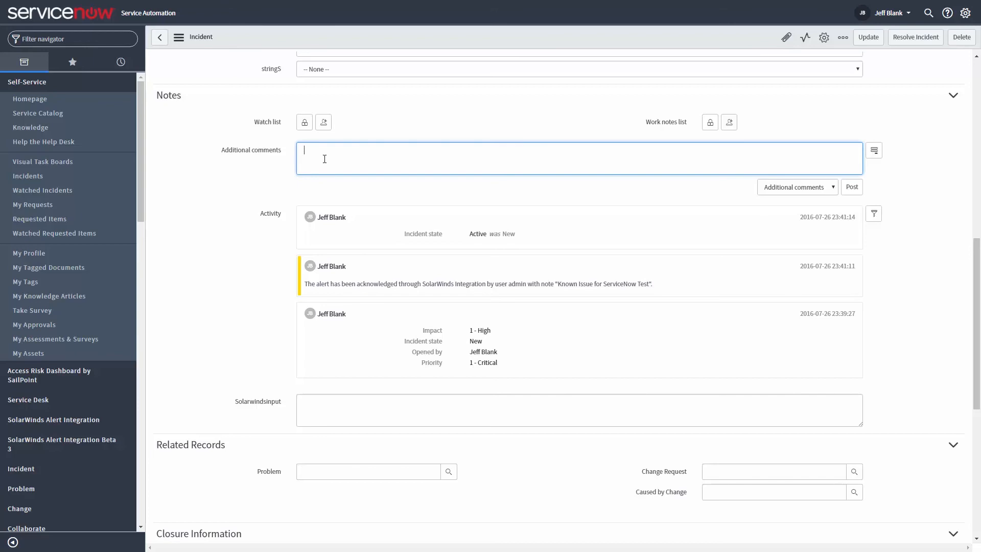
pyautogui.write('This issue has been resolved.')
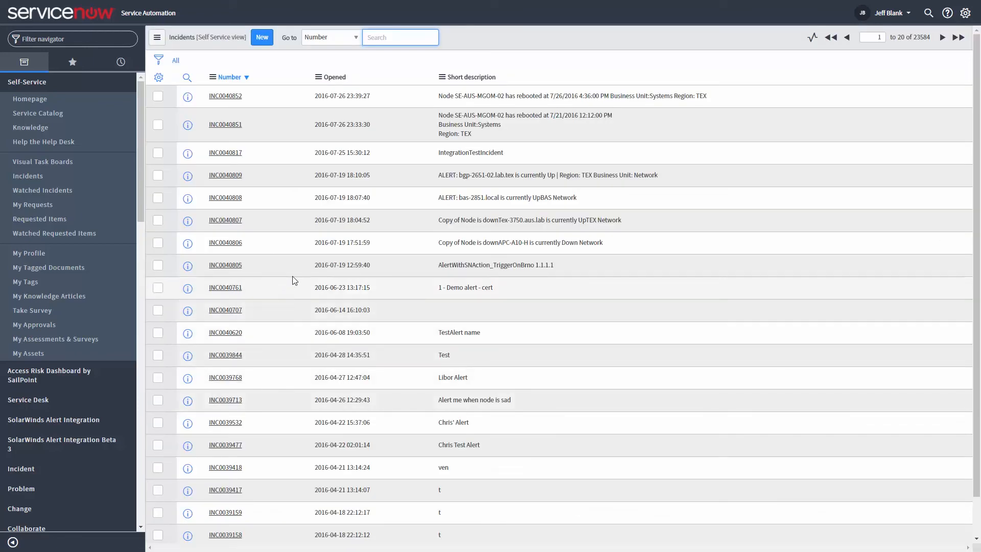
# - Open incident INC0040852 from the list, then browse Orion's NOC Overview dashboard
pyautogui.click(569, 95)
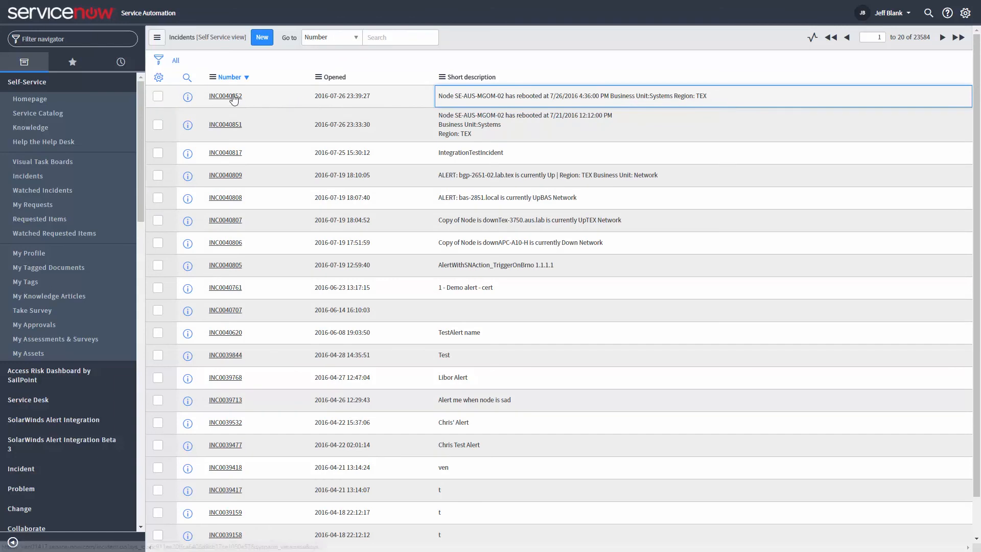
pyautogui.click(225, 96)
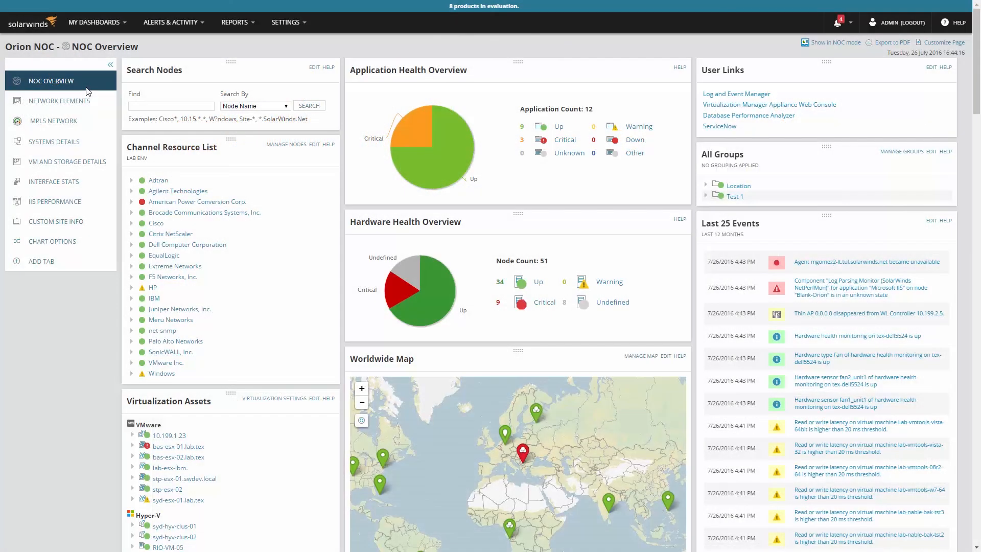
pyautogui.scroll(-3)
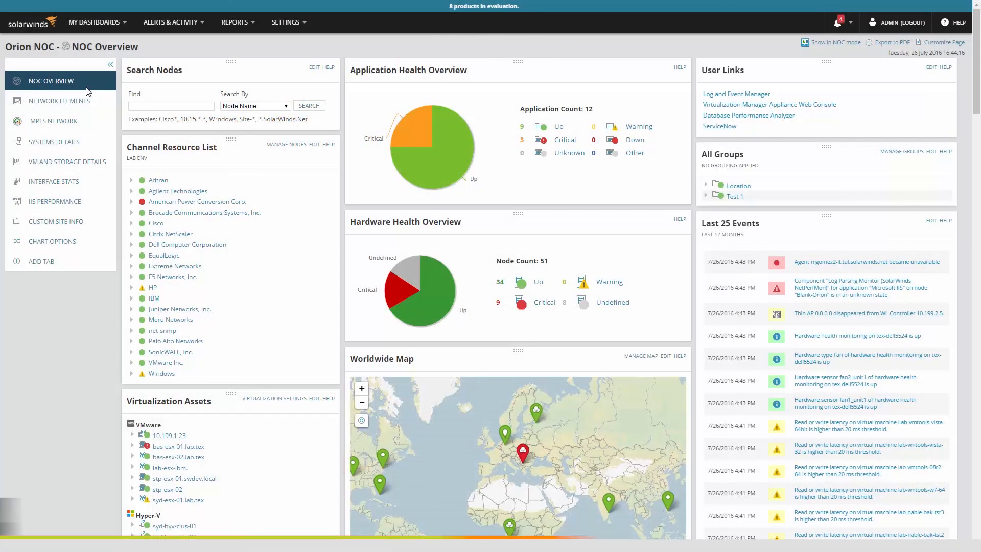